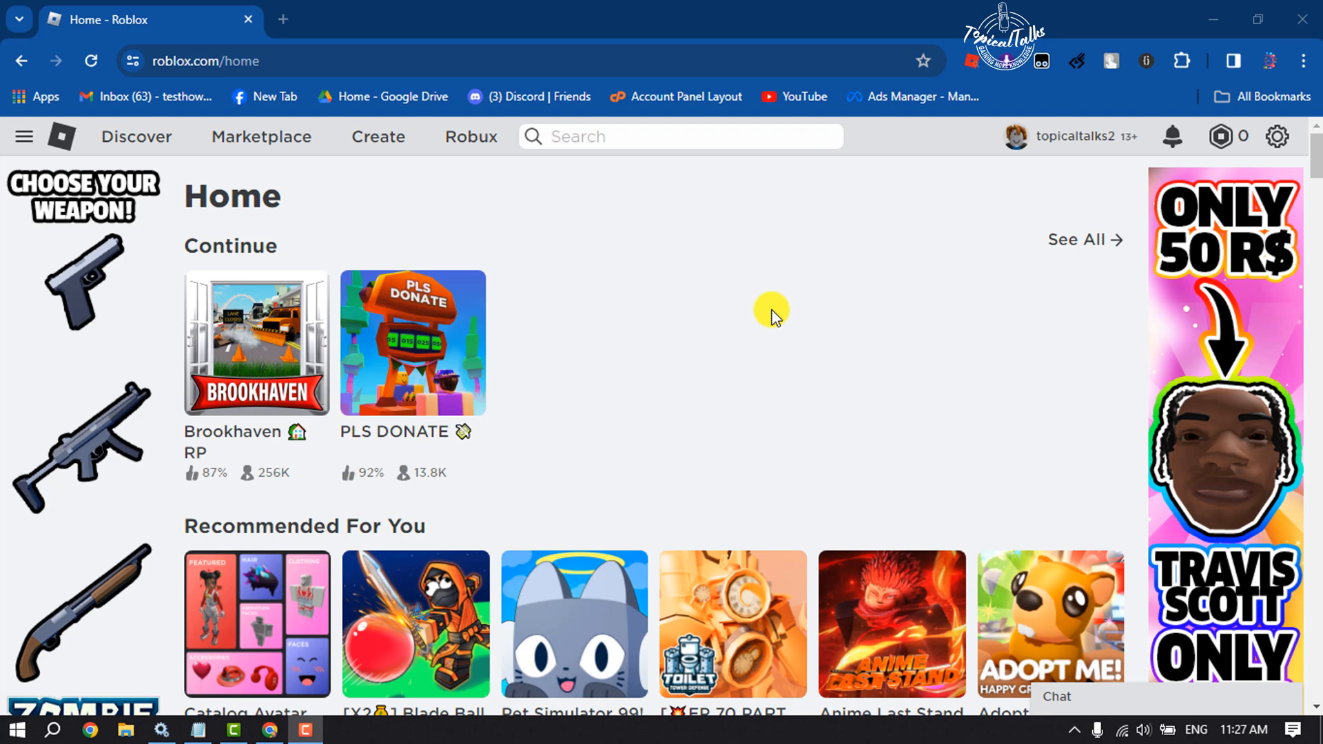
{"action": "mouse_move", "coordinate": [1021, 178]}
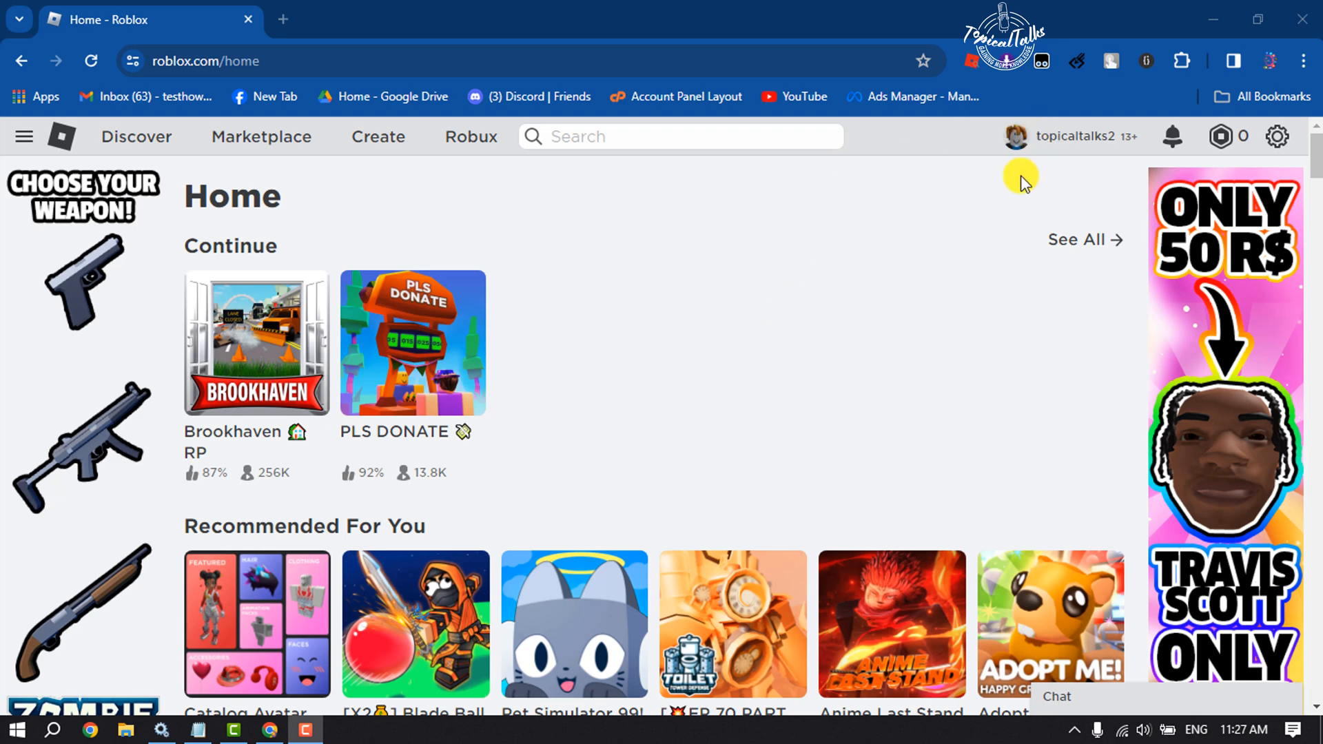
{"action": "mouse_move", "coordinate": [847, 197]}
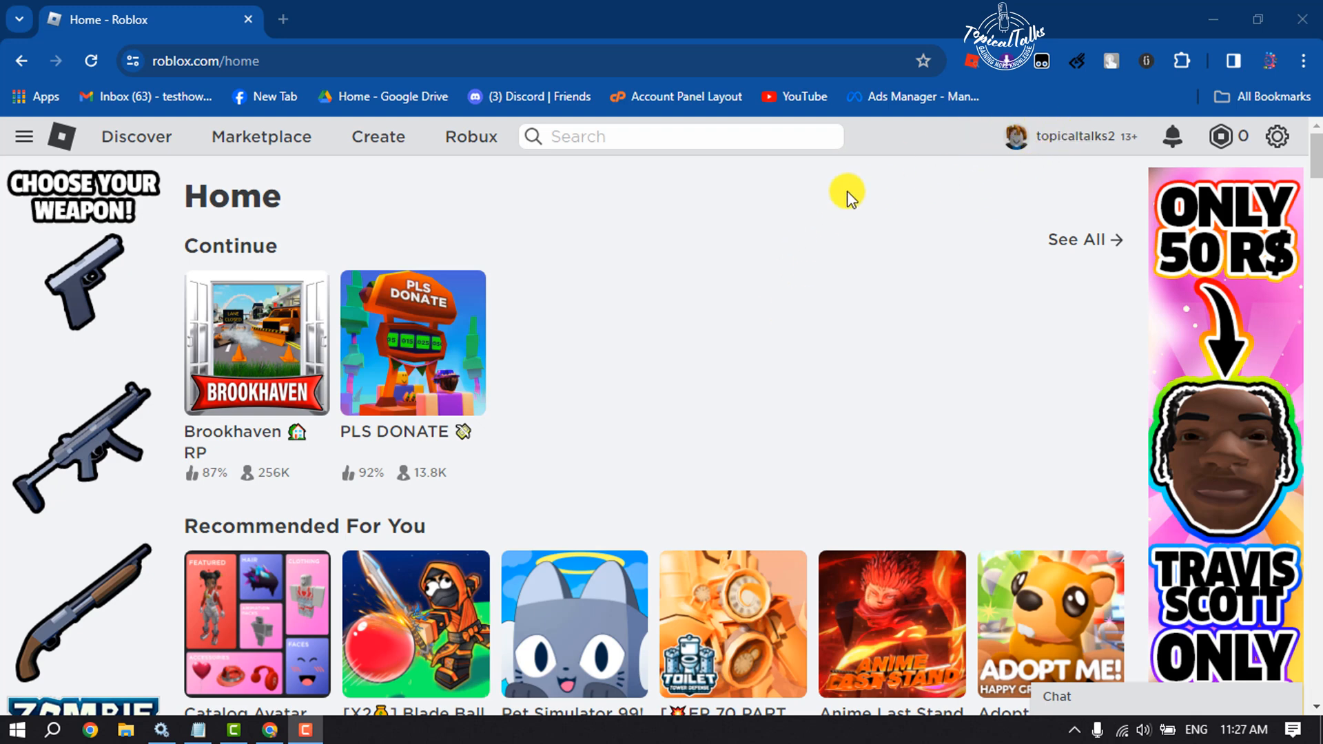
Step: Go from the Roblox home page to the Create section
{"action": "left_click", "coordinate": [378, 137]}
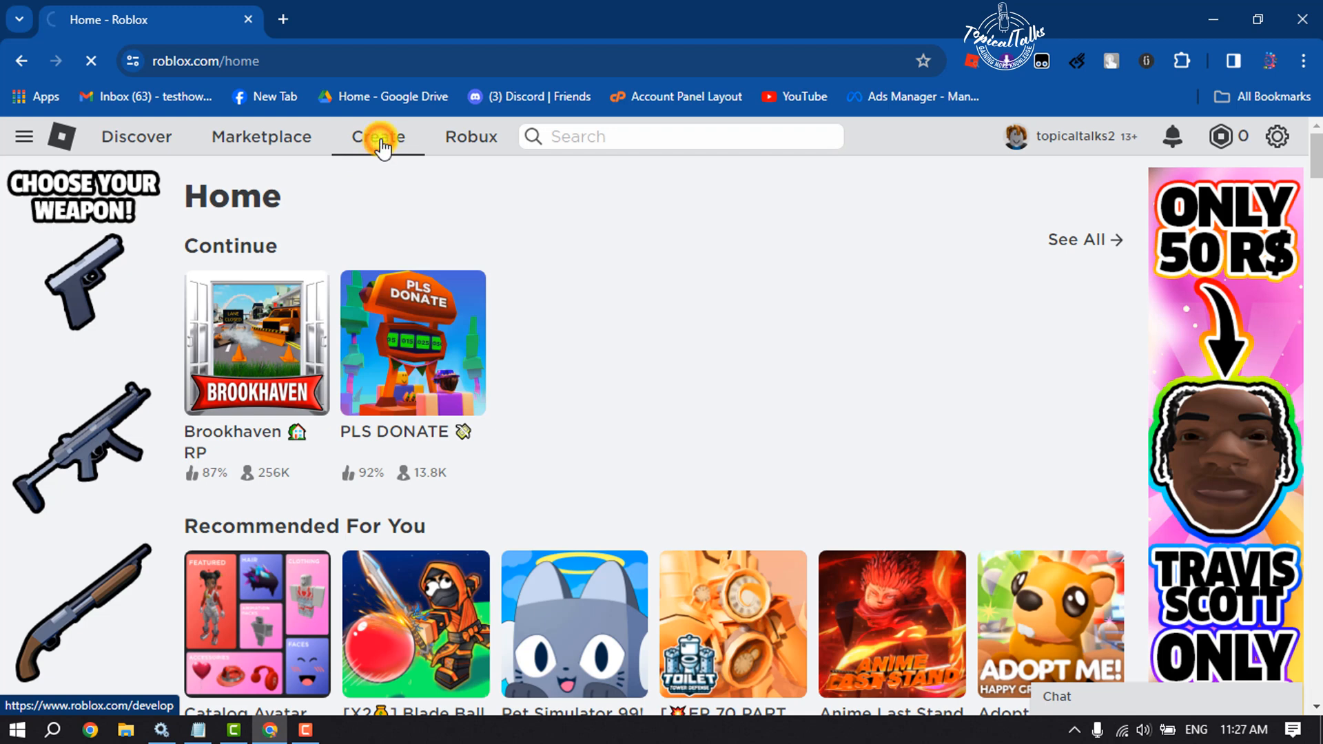
Step: Open the Creations list in Creator Hub and select the Moto Ride experience
{"action": "left_click", "coordinate": [378, 136]}
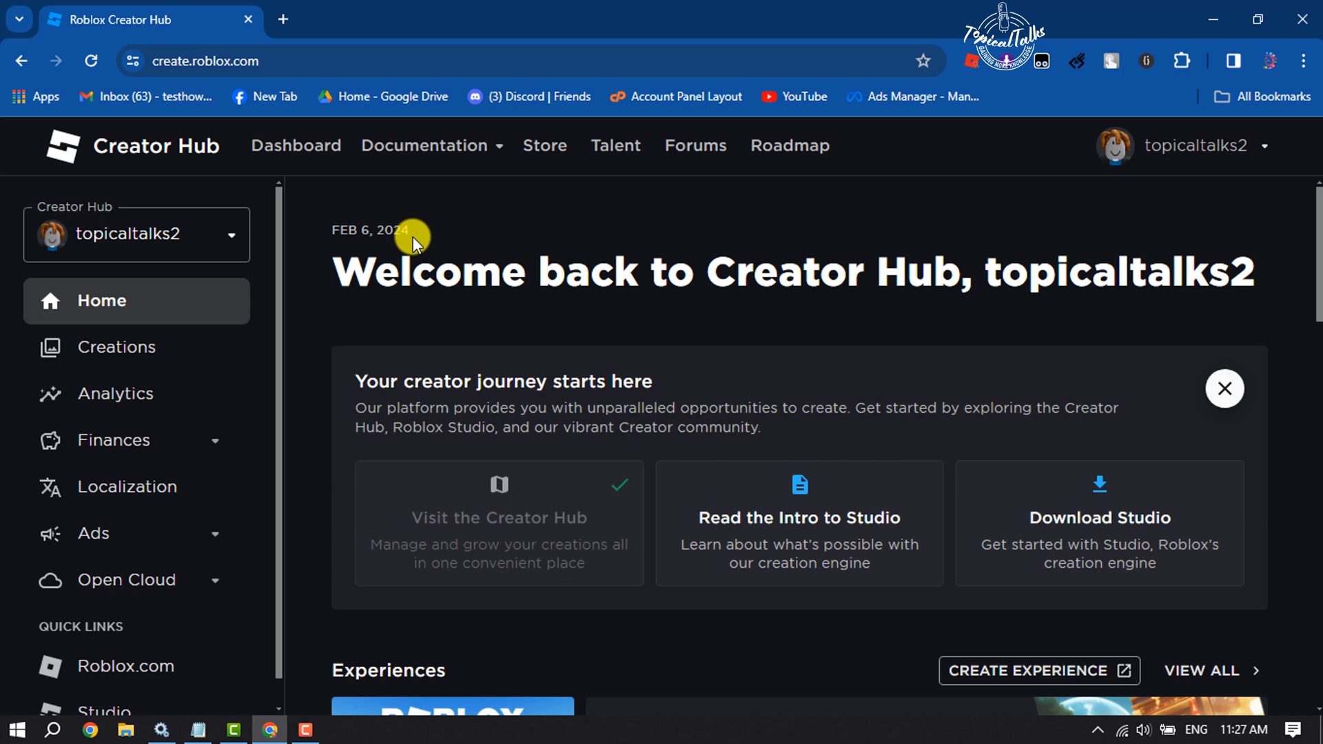
{"action": "mouse_move", "coordinate": [119, 348]}
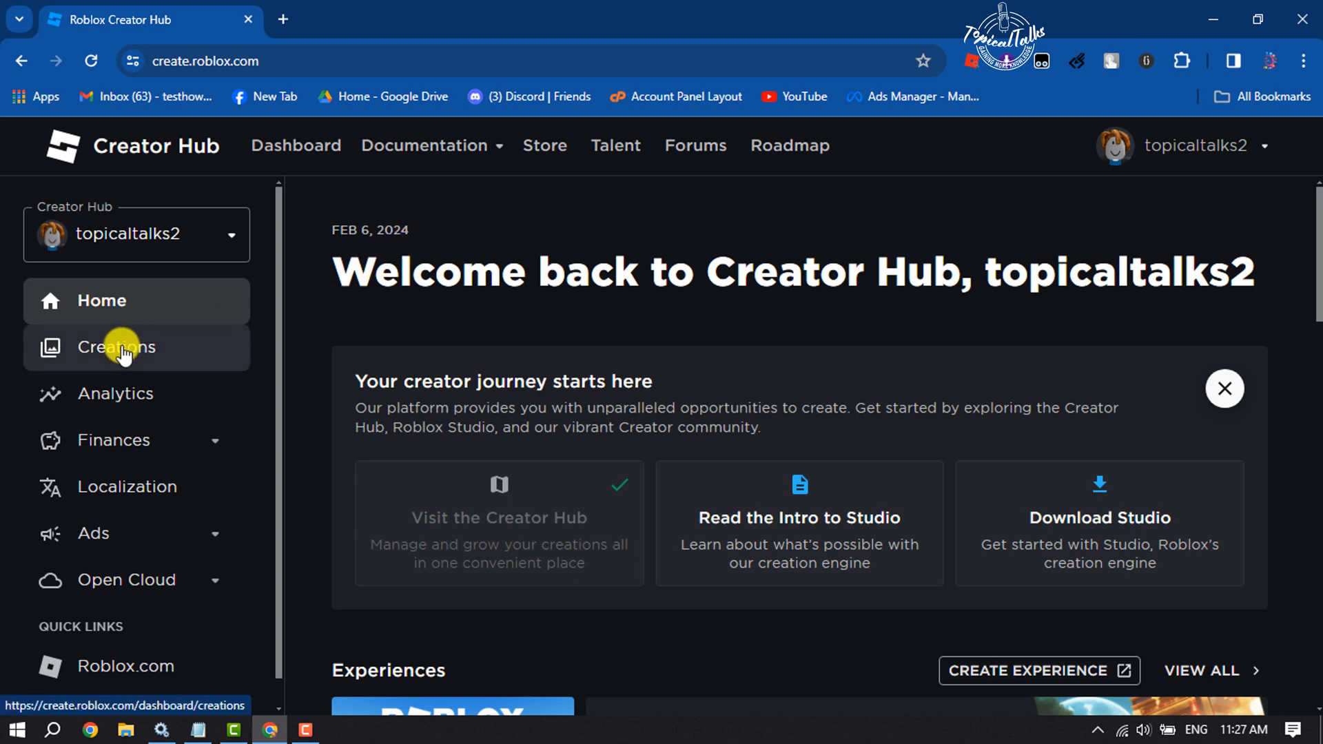
{"action": "left_click", "coordinate": [119, 347]}
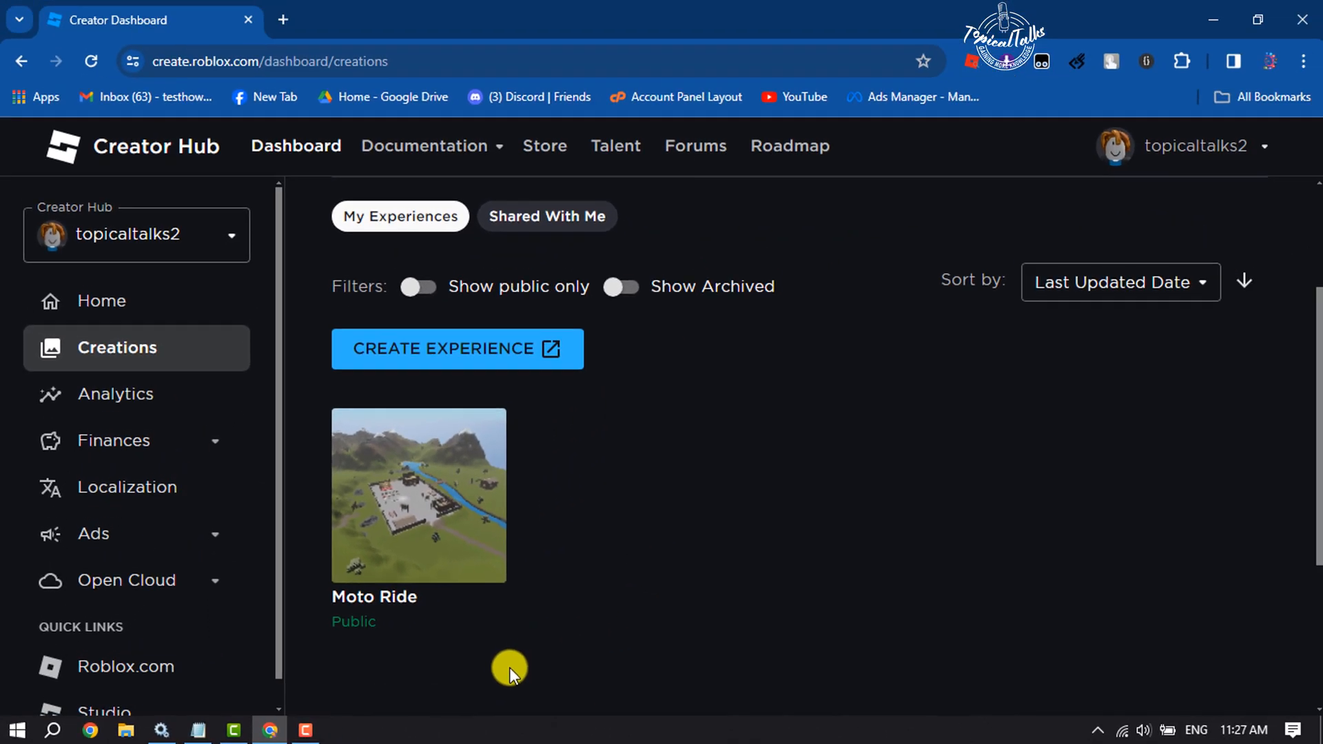
{"action": "mouse_move", "coordinate": [436, 488]}
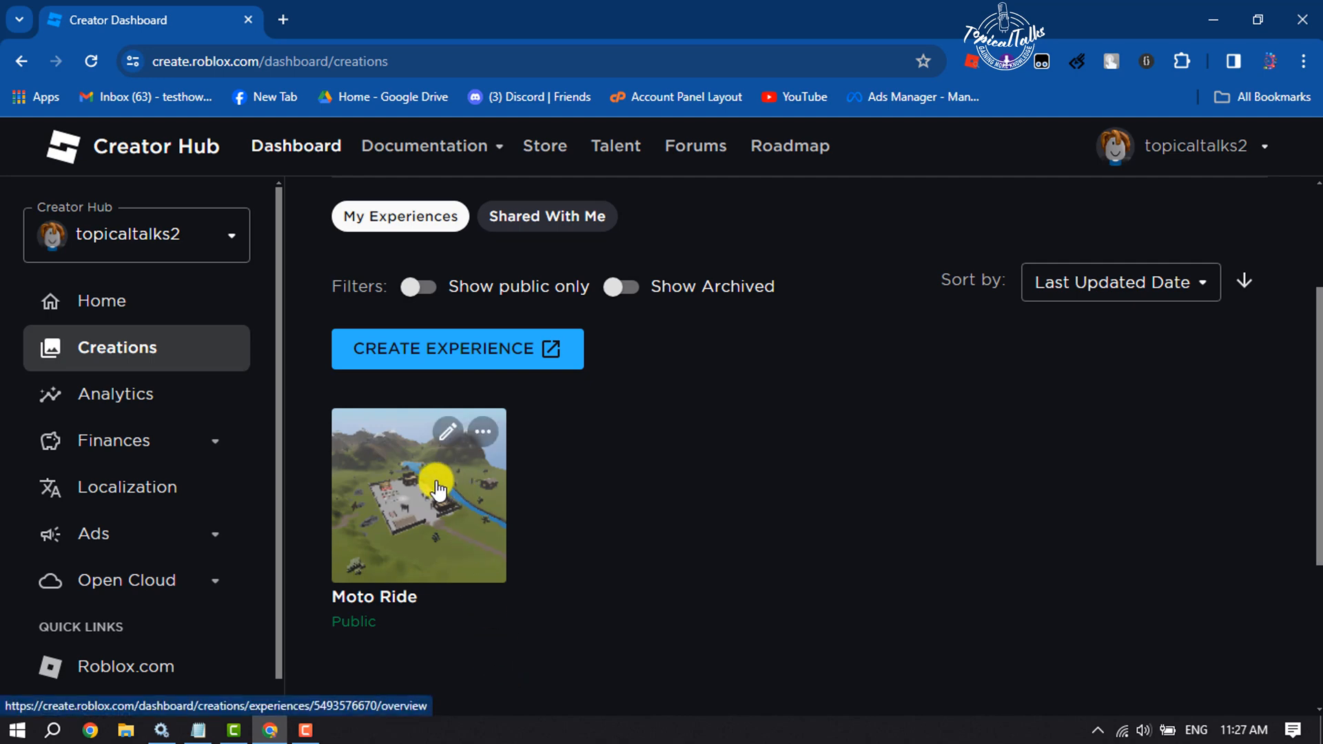
{"action": "left_click", "coordinate": [438, 489]}
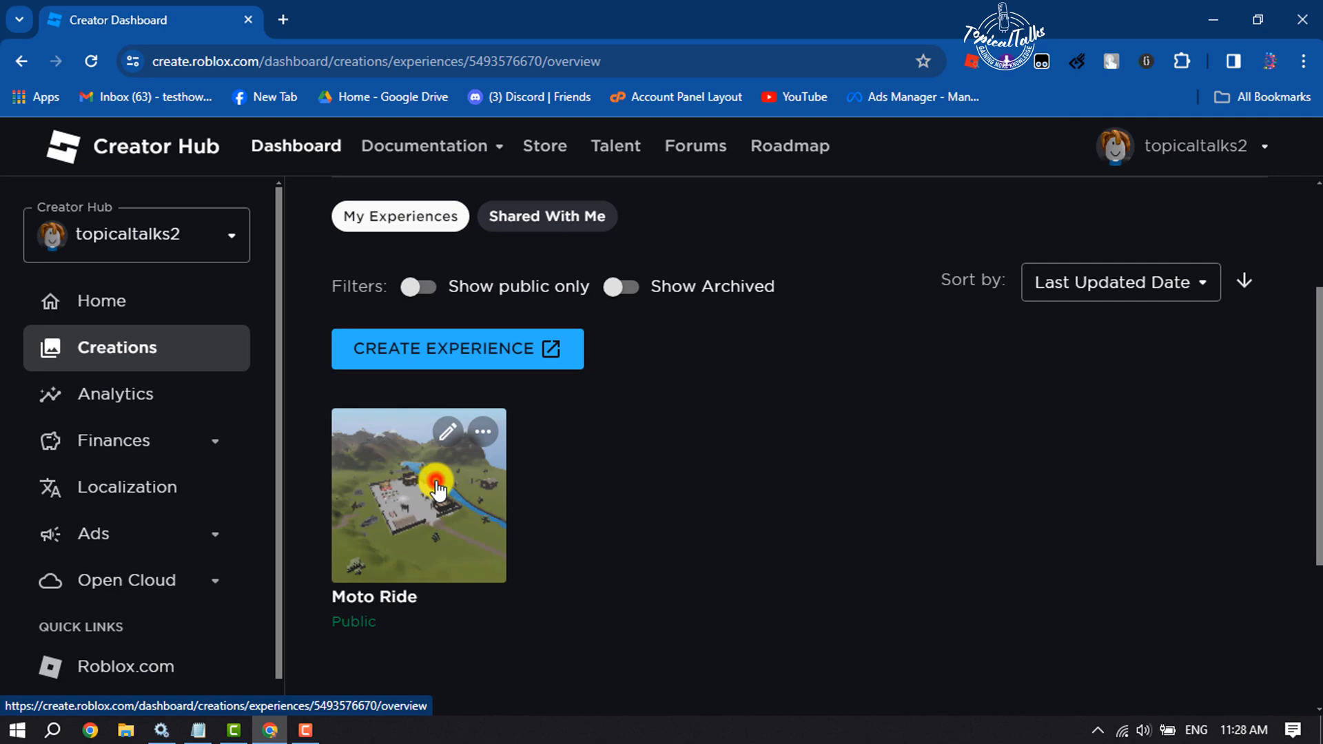
Step: Open Moto Ride's Passes page under Monetization, listing its three existing passes
{"action": "left_click", "coordinate": [419, 495]}
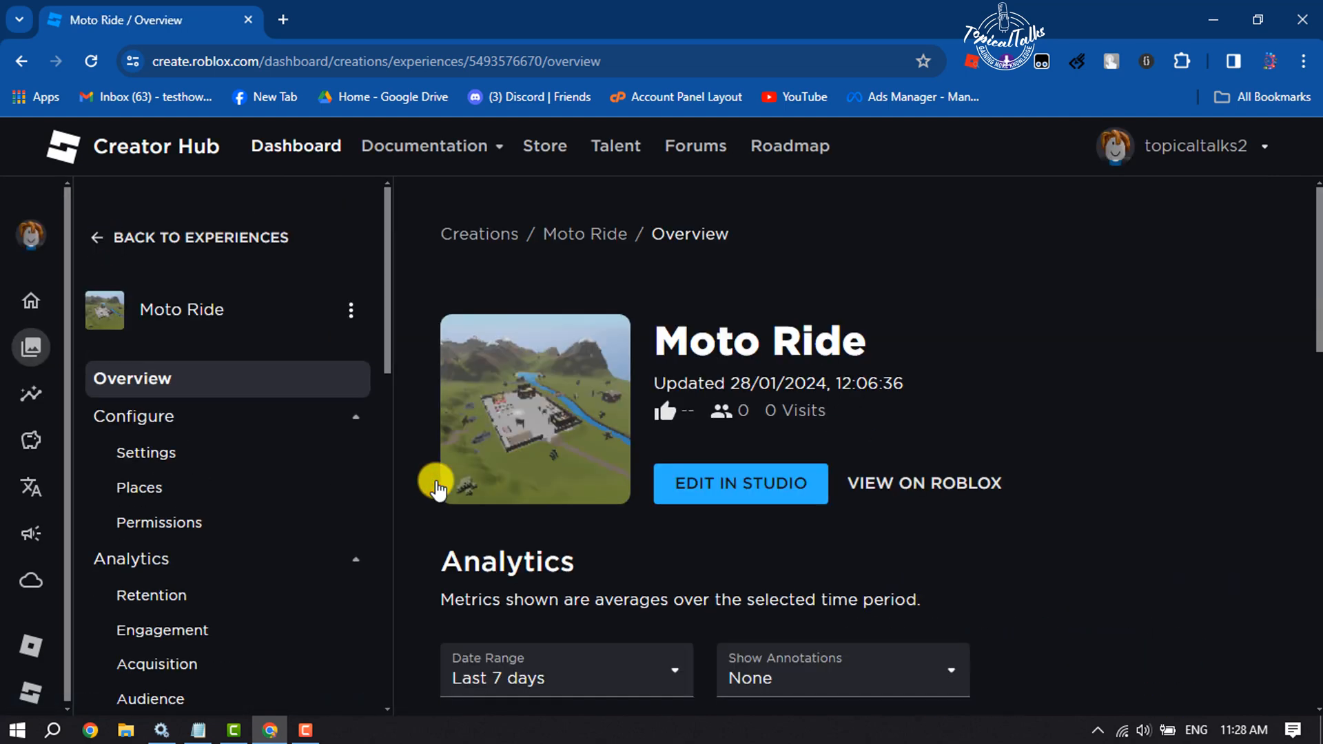
{"action": "mouse_move", "coordinate": [791, 352]}
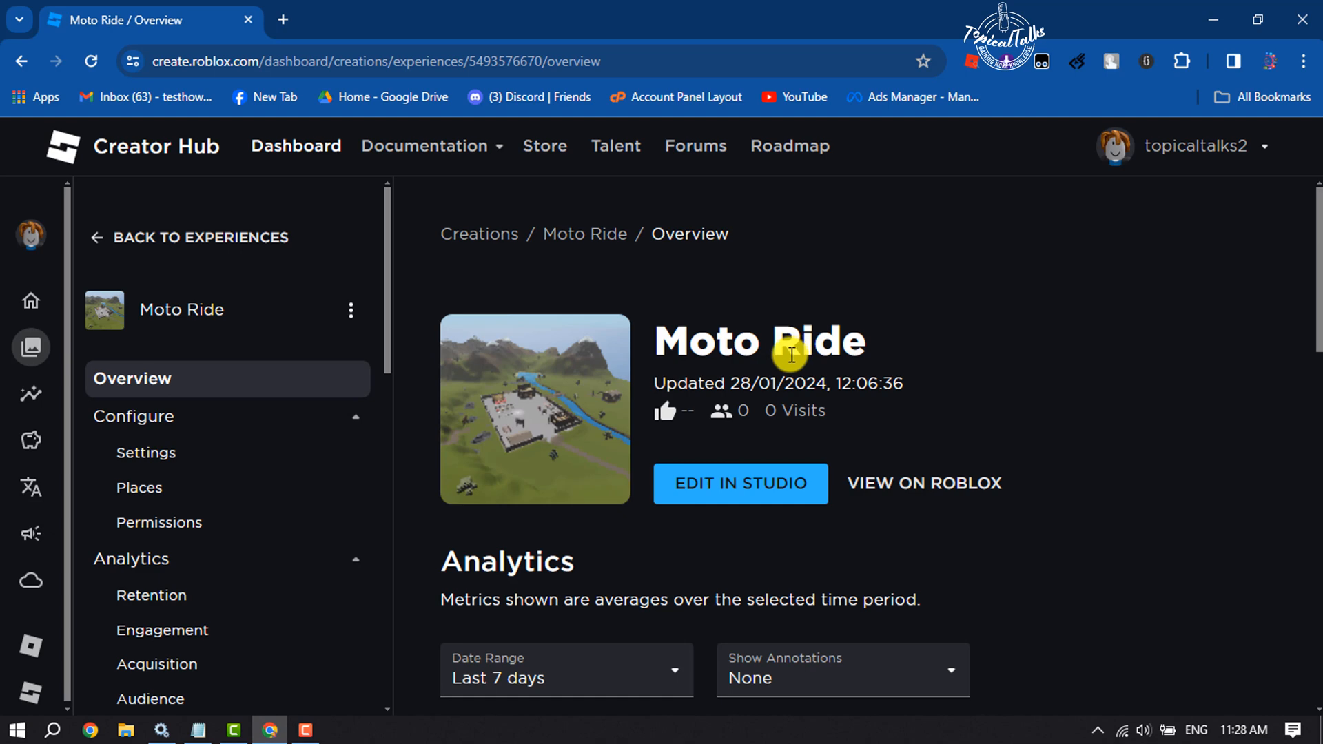
{"action": "scroll", "scroll_direction": "down", "scroll_amount": 3}
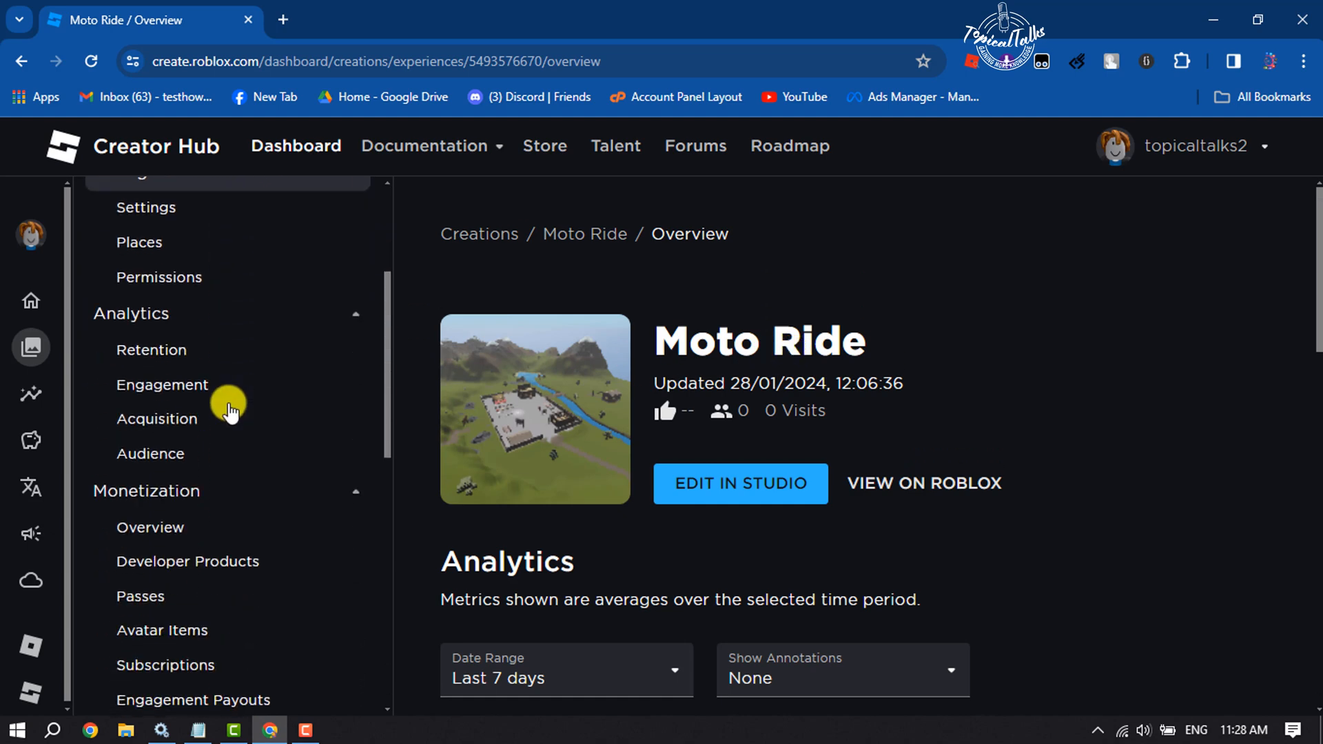
{"action": "scroll", "scroll_direction": "down", "scroll_amount": 3}
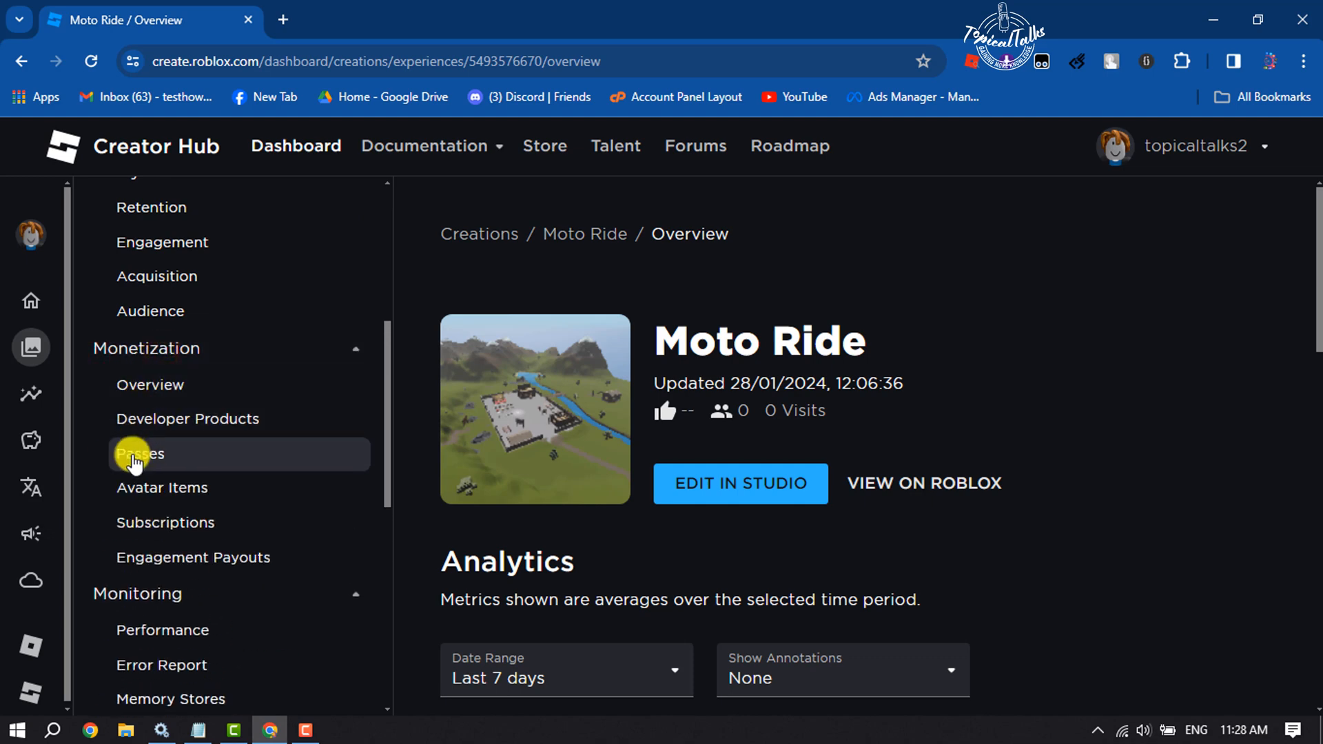
{"action": "mouse_move", "coordinate": [139, 463]}
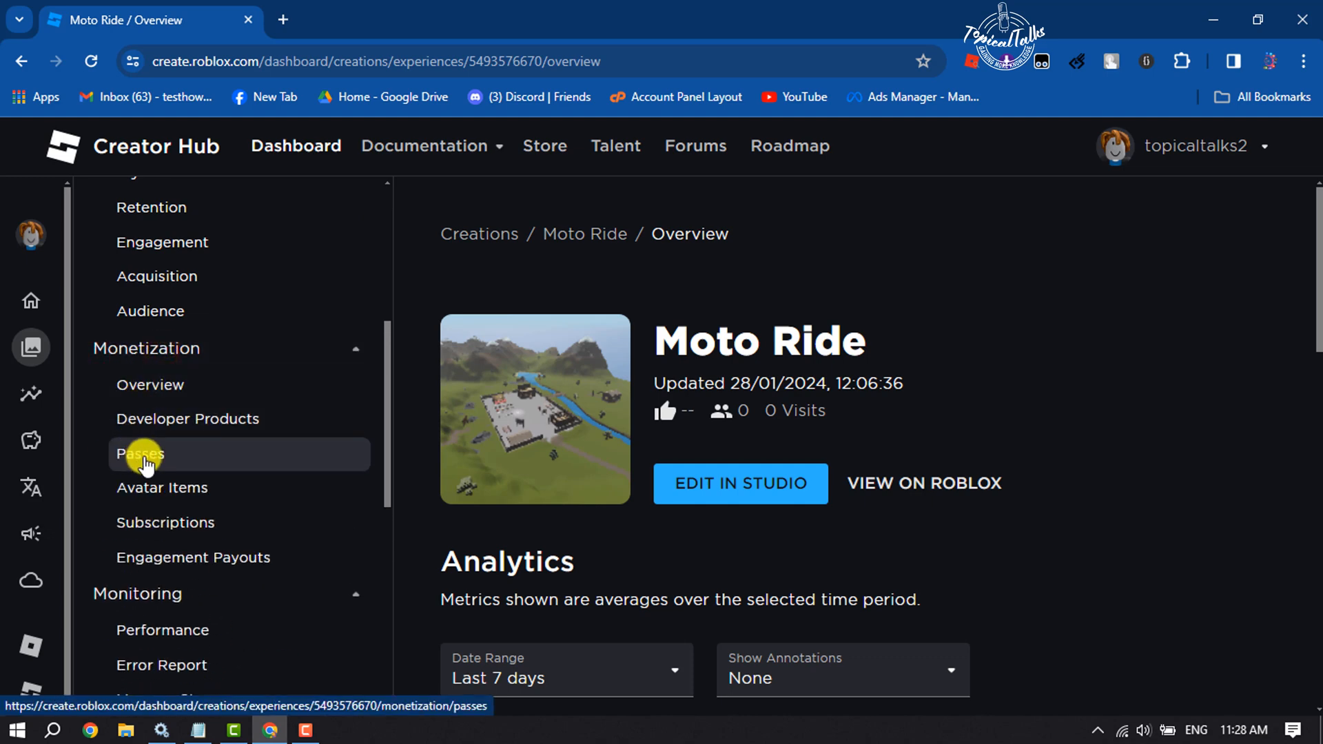
{"action": "left_click", "coordinate": [140, 453]}
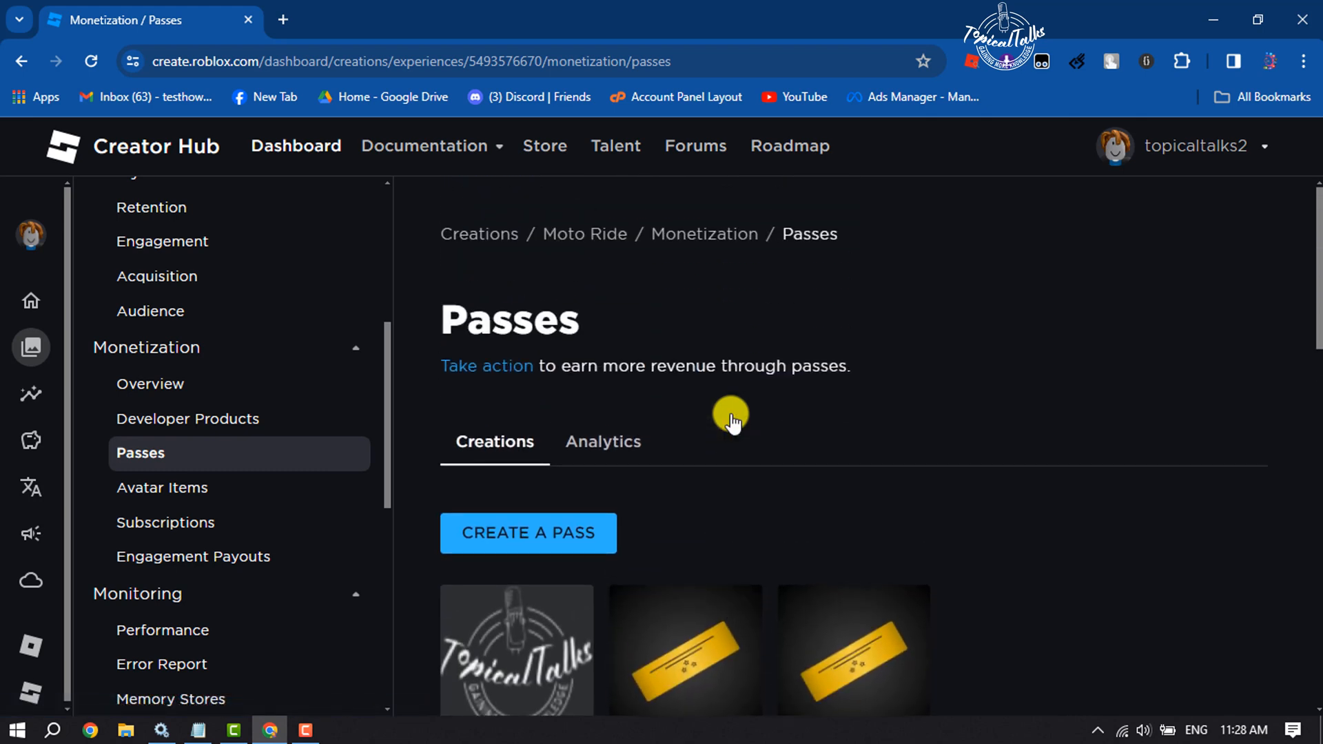
{"action": "mouse_move", "coordinate": [749, 434]}
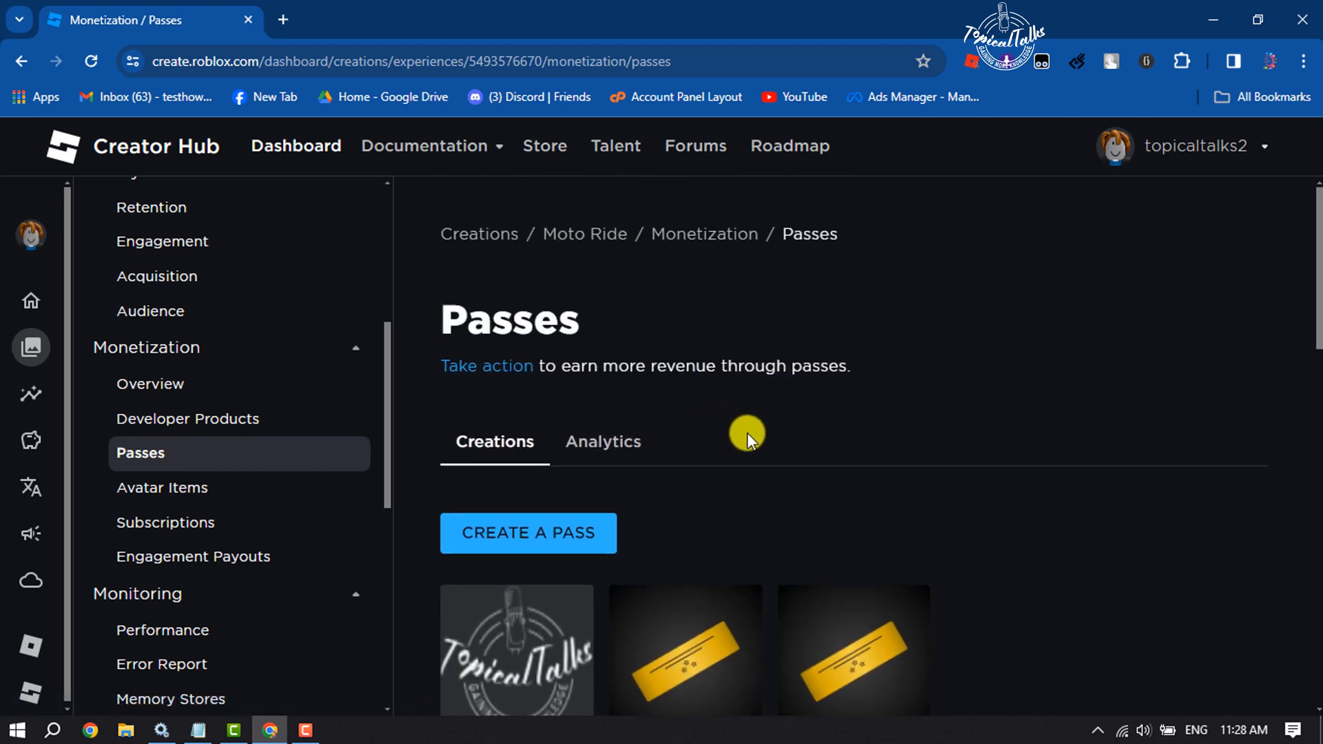
{"action": "mouse_move", "coordinate": [547, 544]}
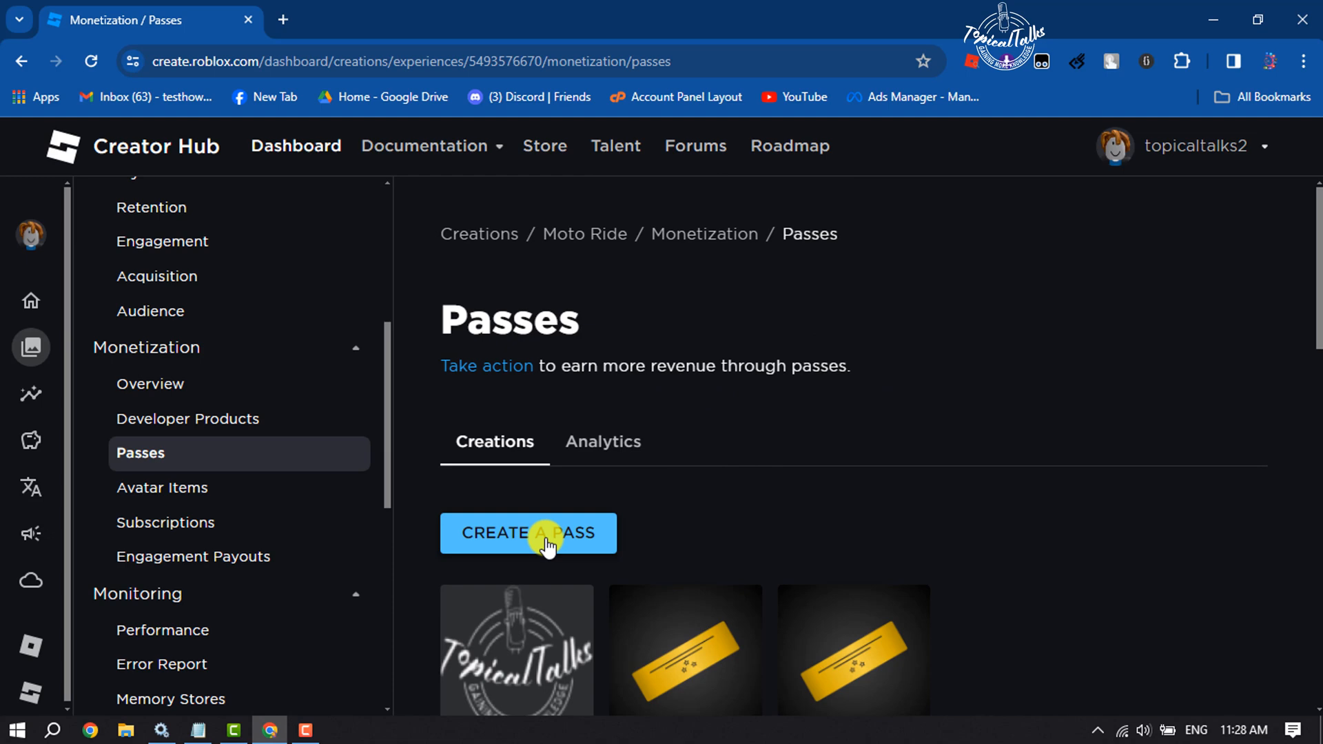
Step: Start a new pass named 'PLS DONATE ME GAMPASS' with filler description 'sfasf af asf'
{"action": "left_click", "coordinate": [528, 533]}
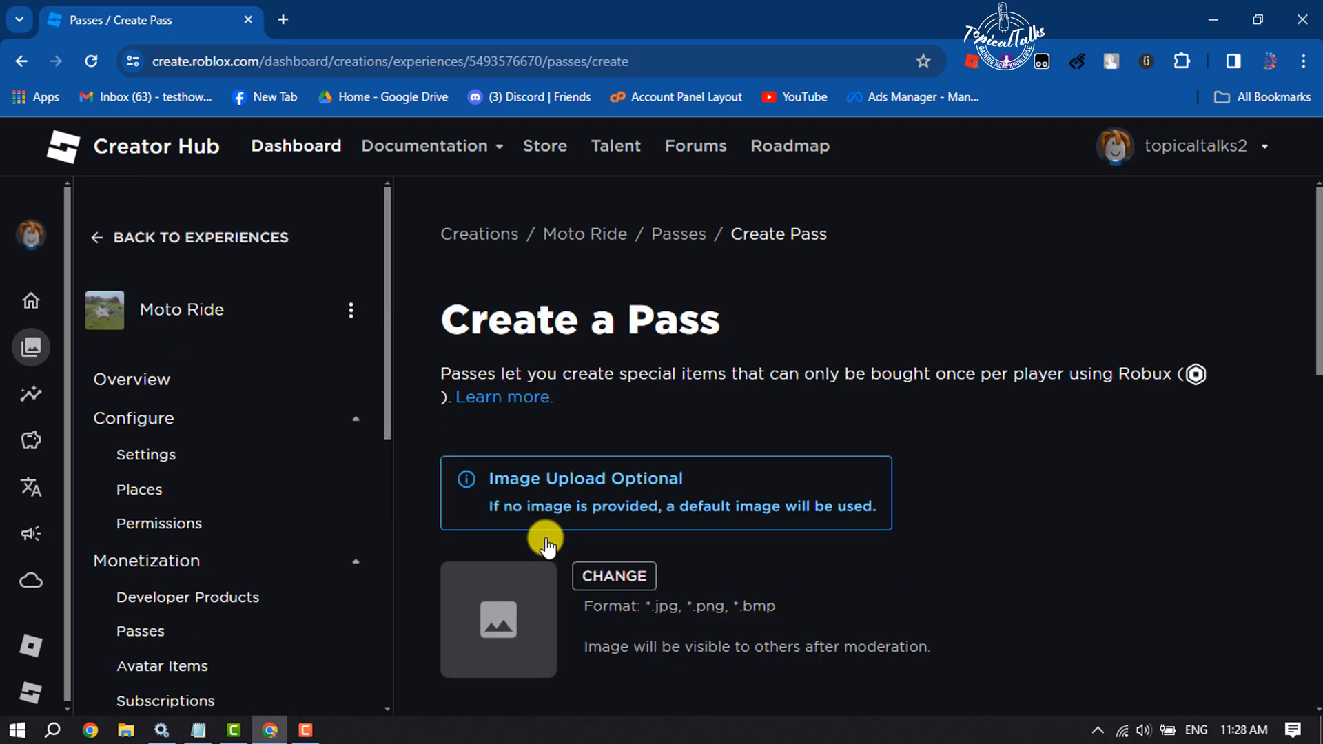
{"action": "scroll", "scroll_direction": "down", "scroll_amount": 3}
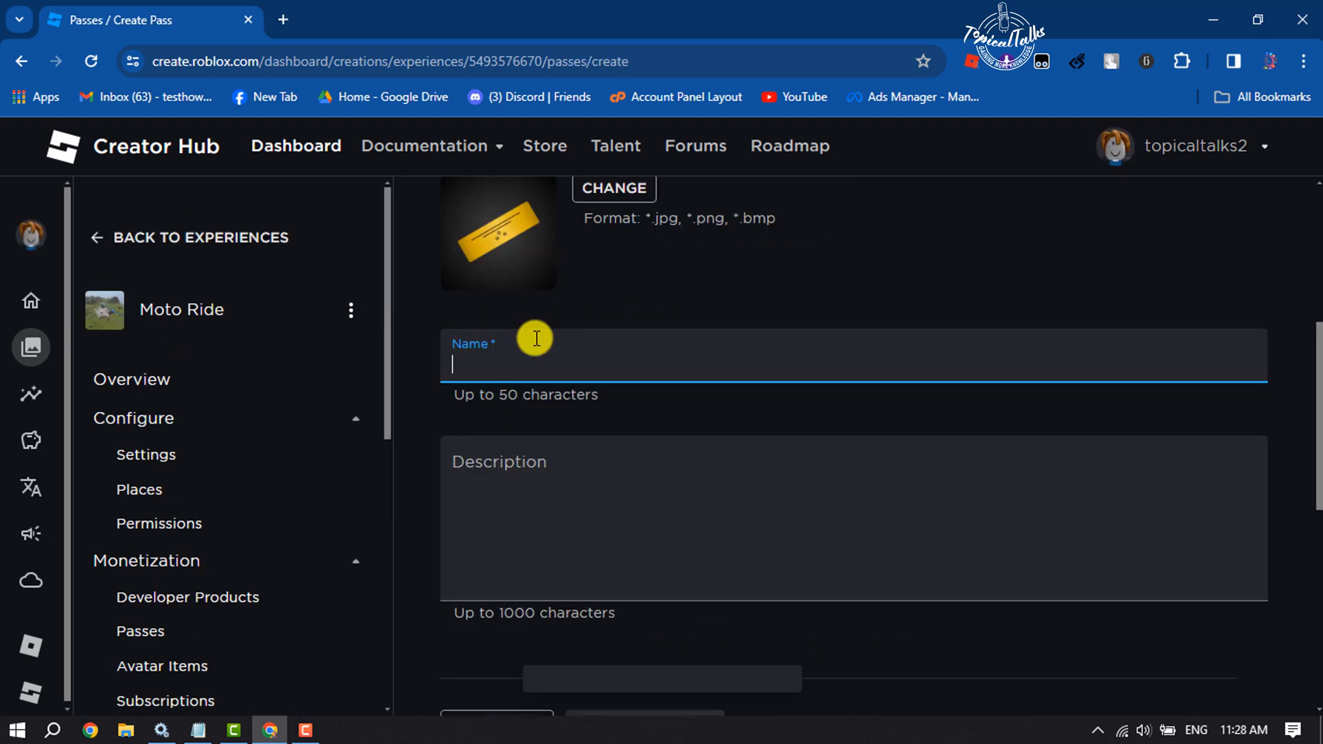
{"action": "type", "text": "P"}
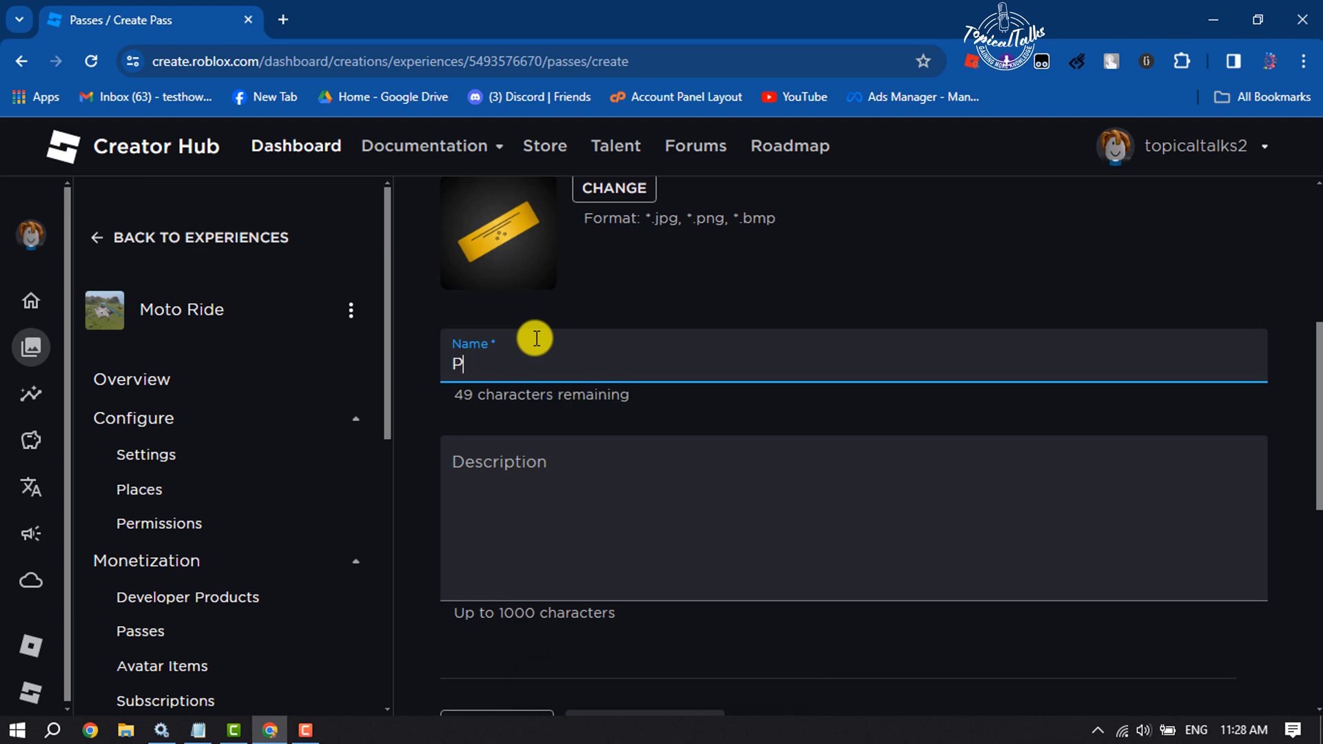
{"action": "type", "text": "LS DONATE ME"}
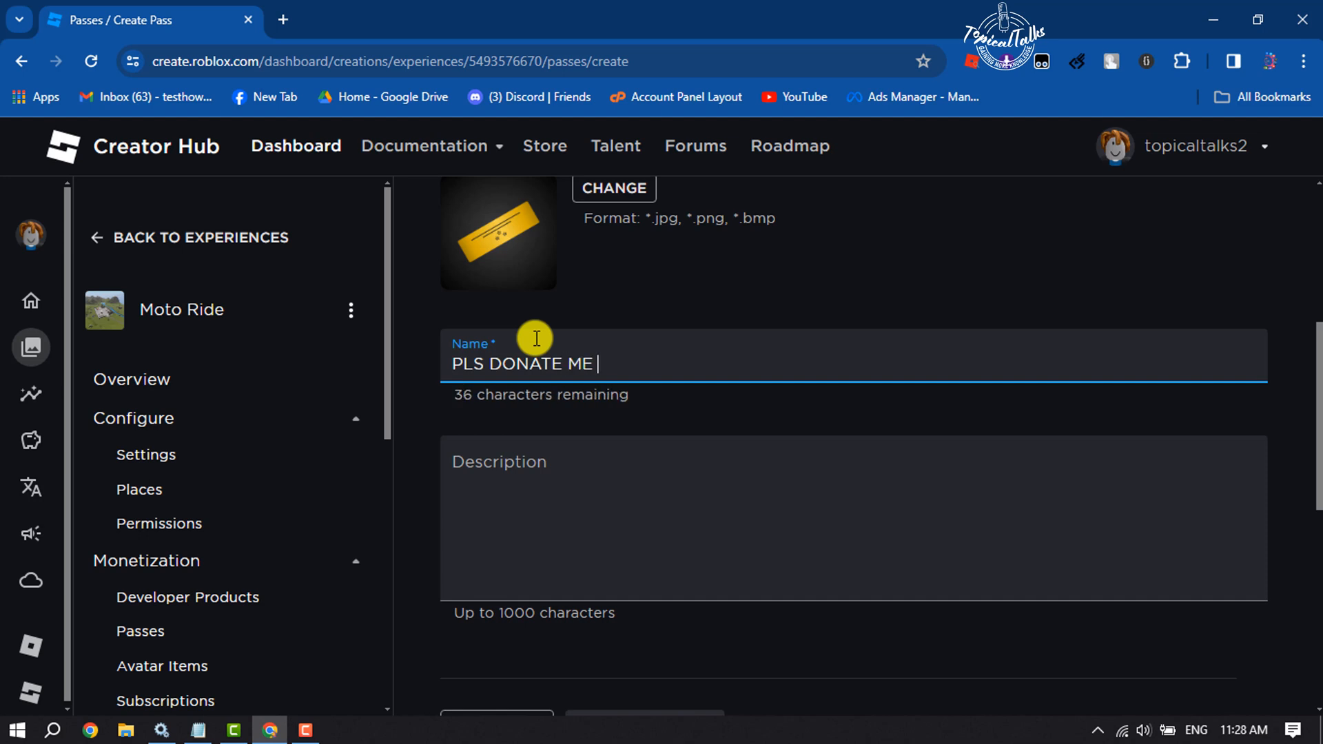
{"action": "type", "text": "GAMP"}
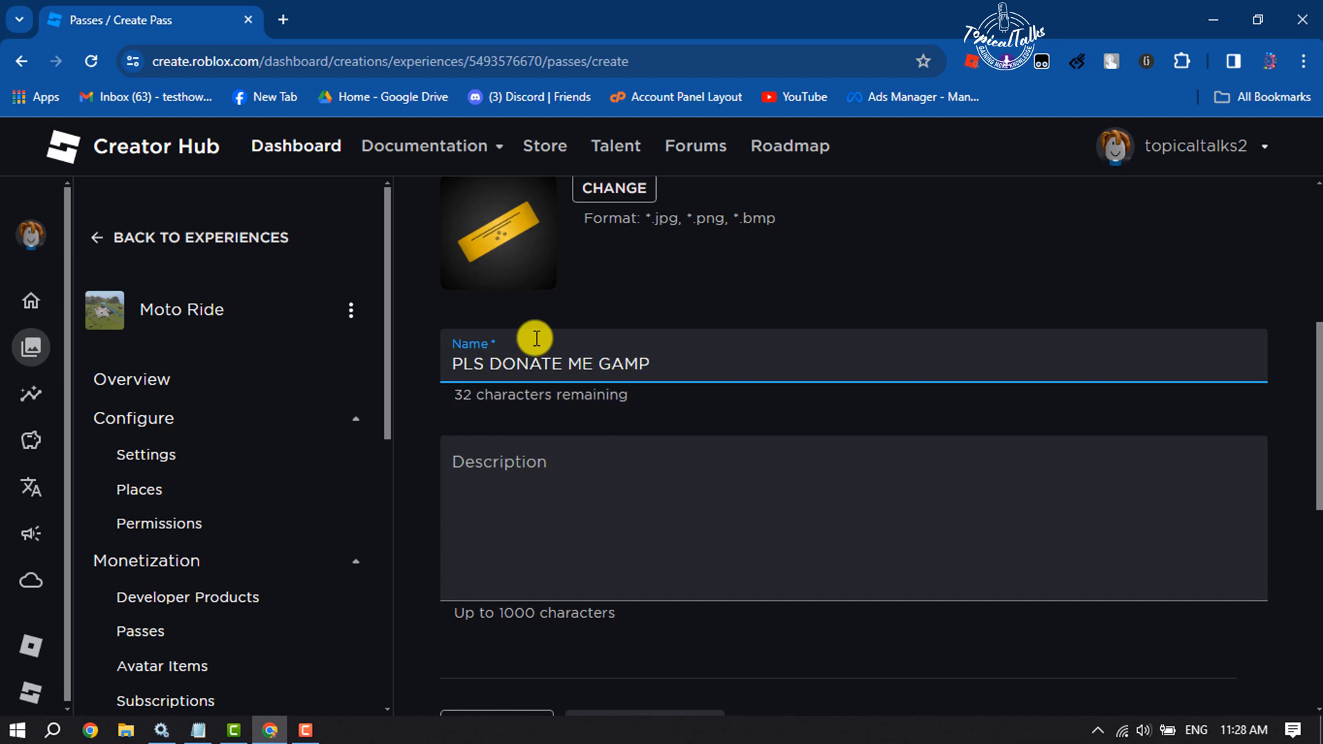
{"action": "type", "text": "ASS"}
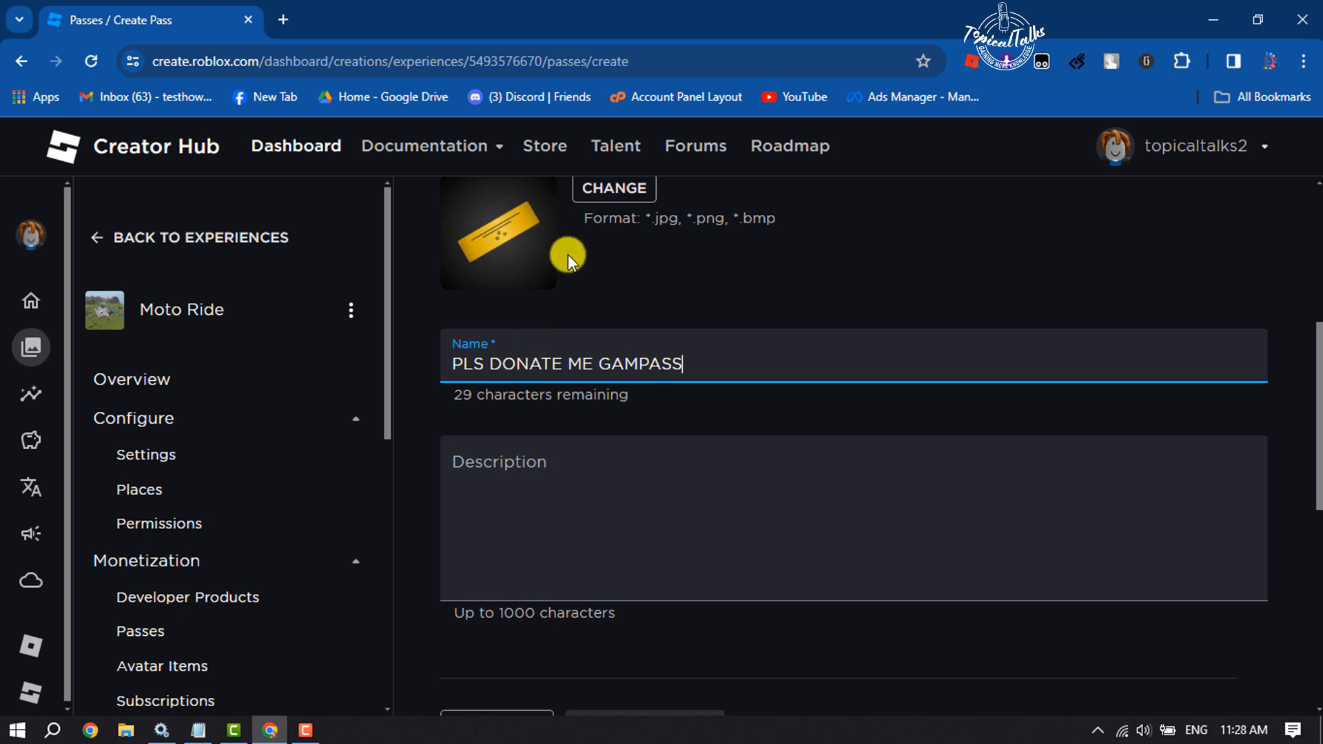
{"action": "type", "text": "sfasf af asfas asfasfdf"}
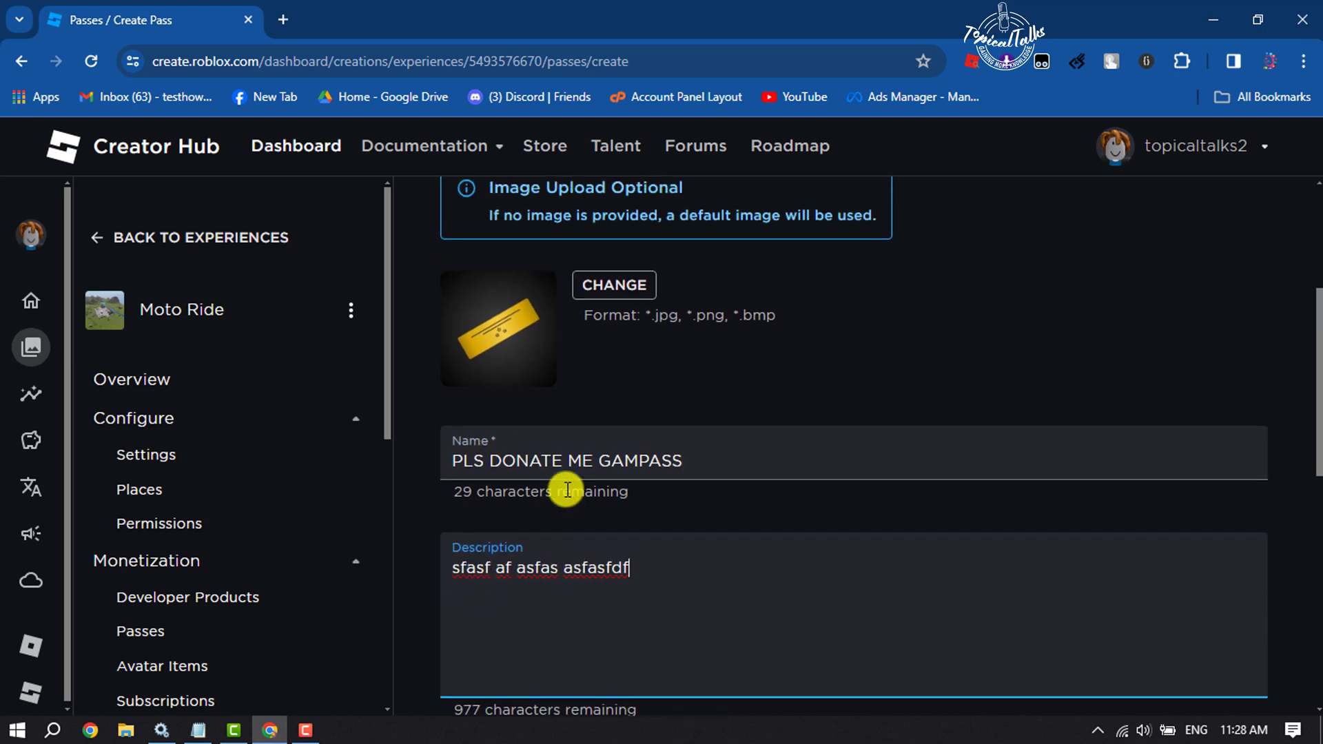
{"action": "scroll", "scroll_direction": "up", "scroll_amount": 3}
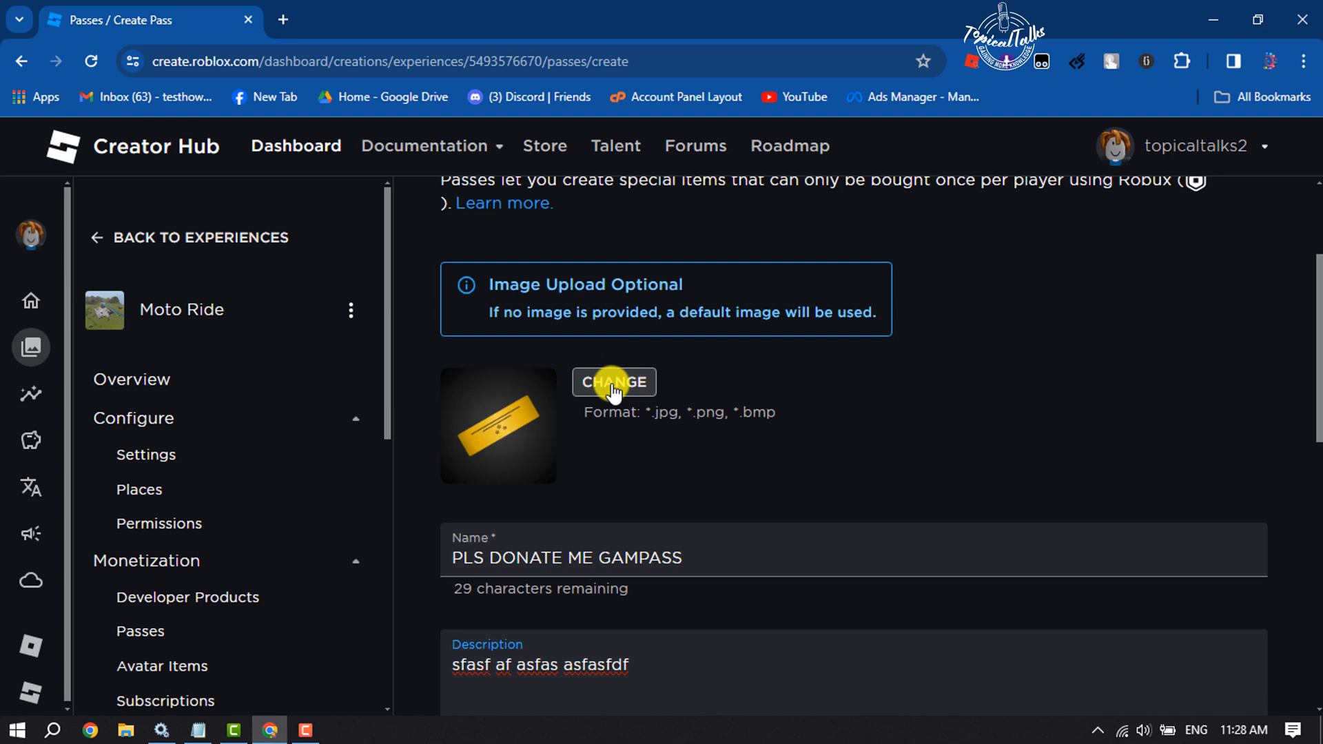
Step: Set the pass icon to the 'How to 1 minute-logo.png' image
{"action": "left_click", "coordinate": [613, 381]}
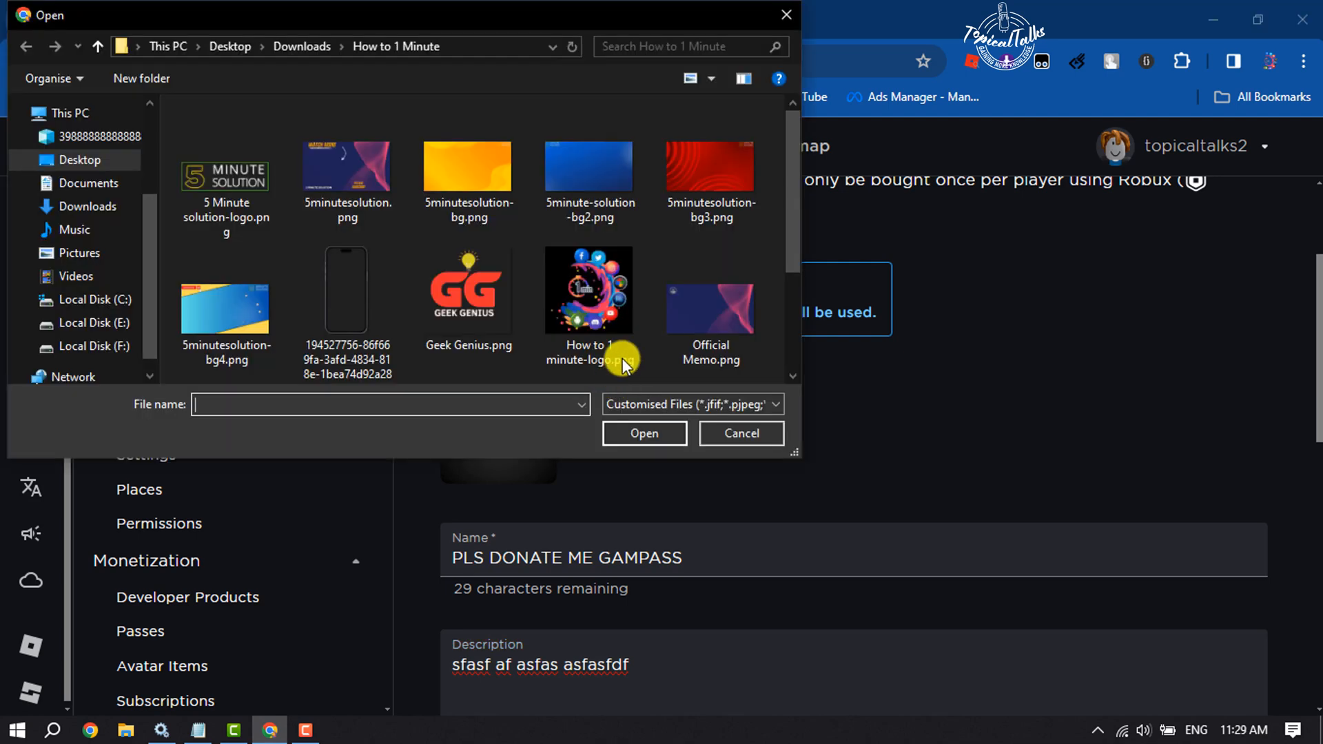
{"action": "left_click", "coordinate": [589, 289]}
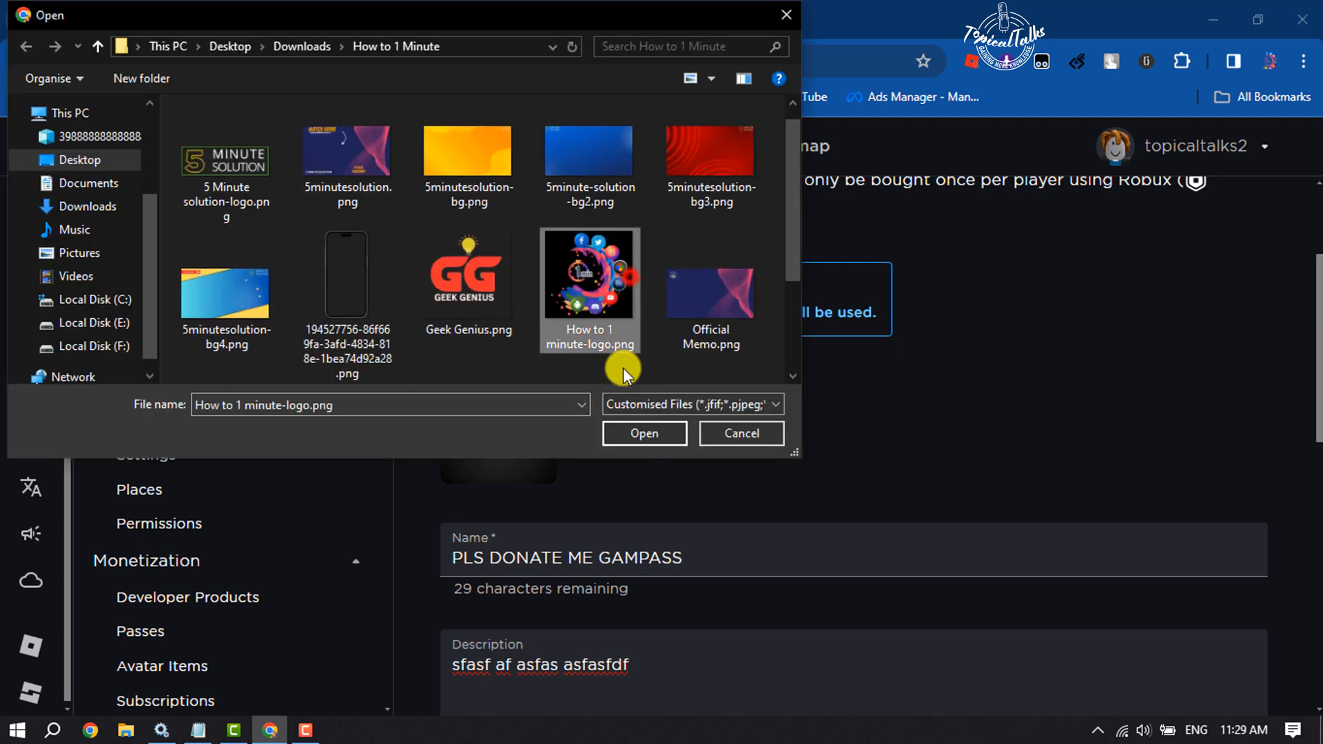
{"action": "left_click", "coordinate": [643, 433]}
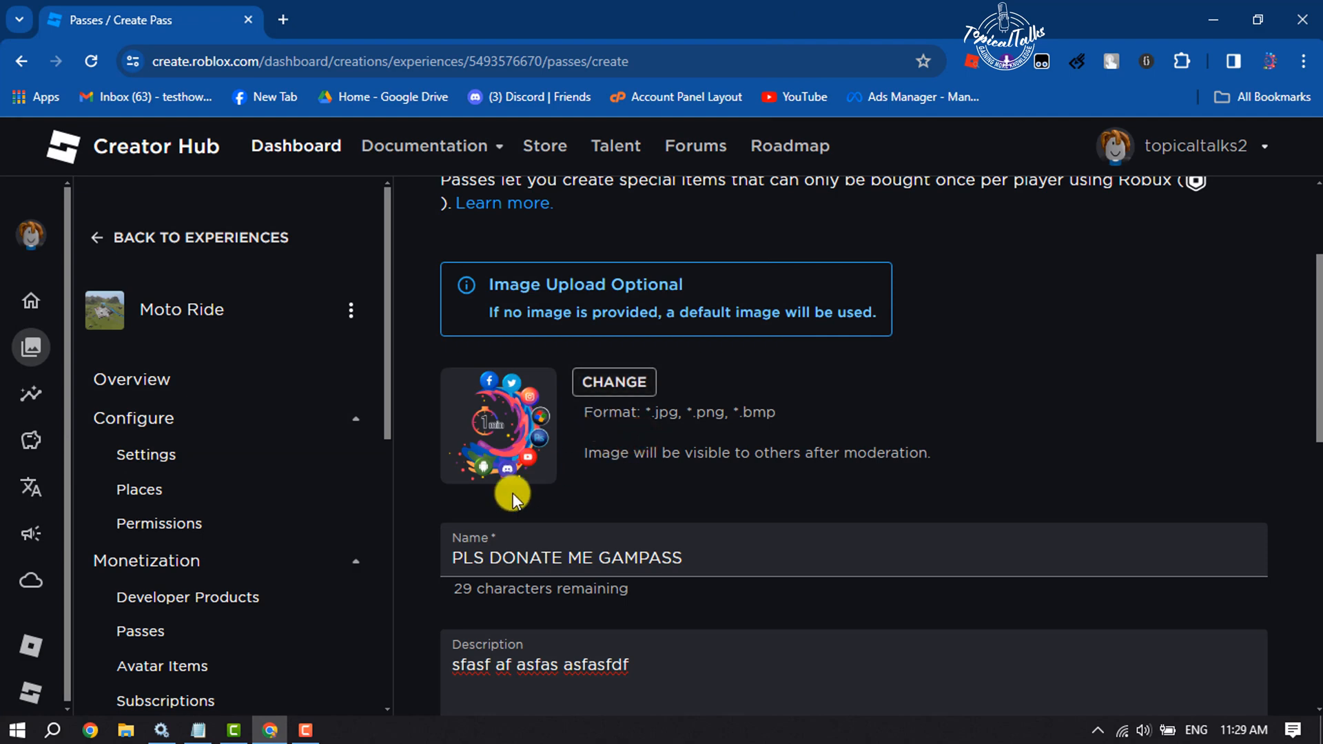
{"action": "scroll", "scroll_direction": "down", "scroll_amount": 3}
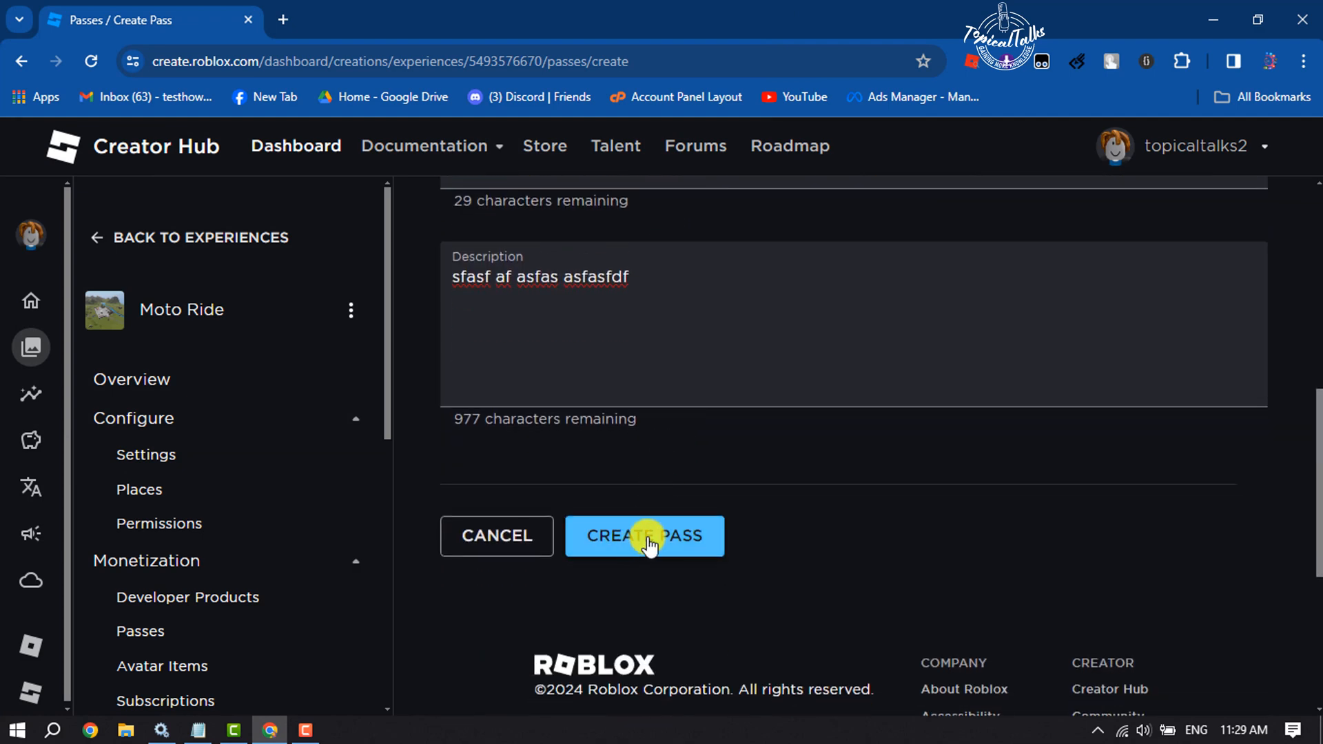
Step: Create the PLS DONATE ME GAMPASS pass and go to its Sales settings
{"action": "left_click", "coordinate": [644, 536]}
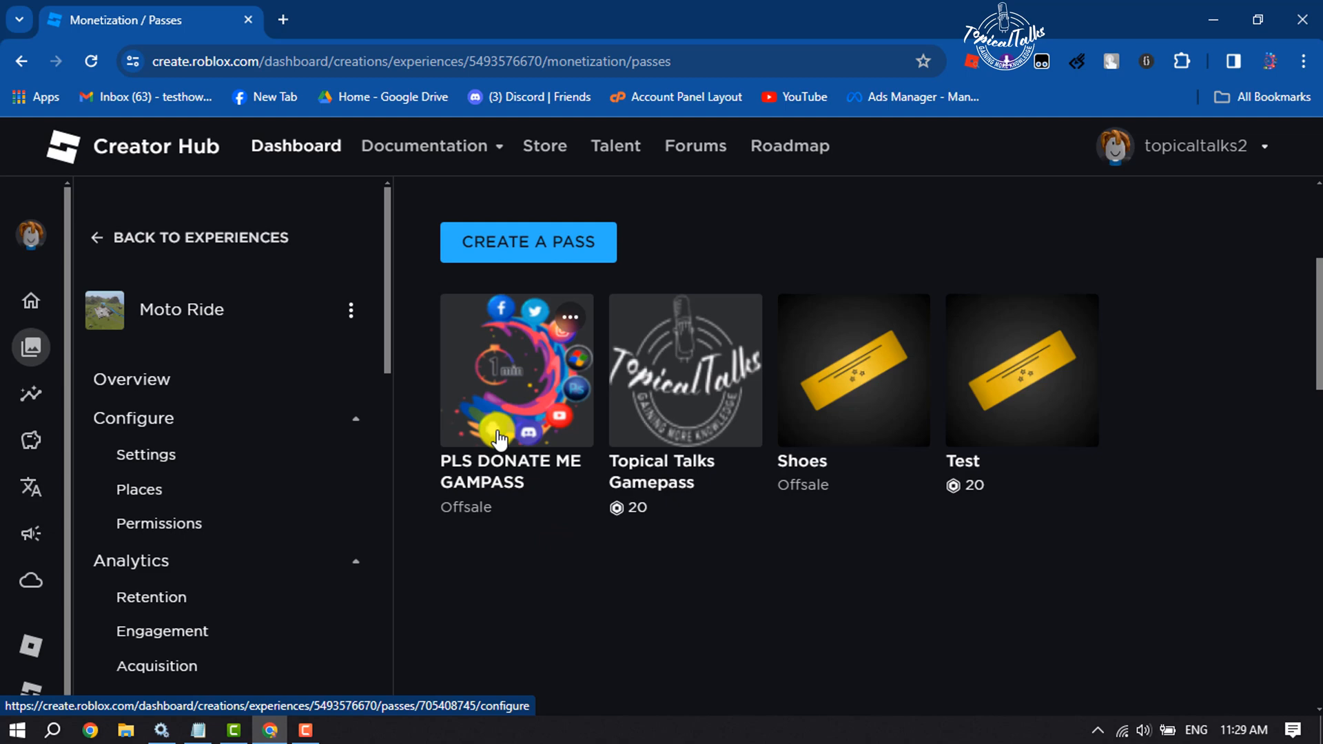
{"action": "left_click", "coordinate": [515, 371]}
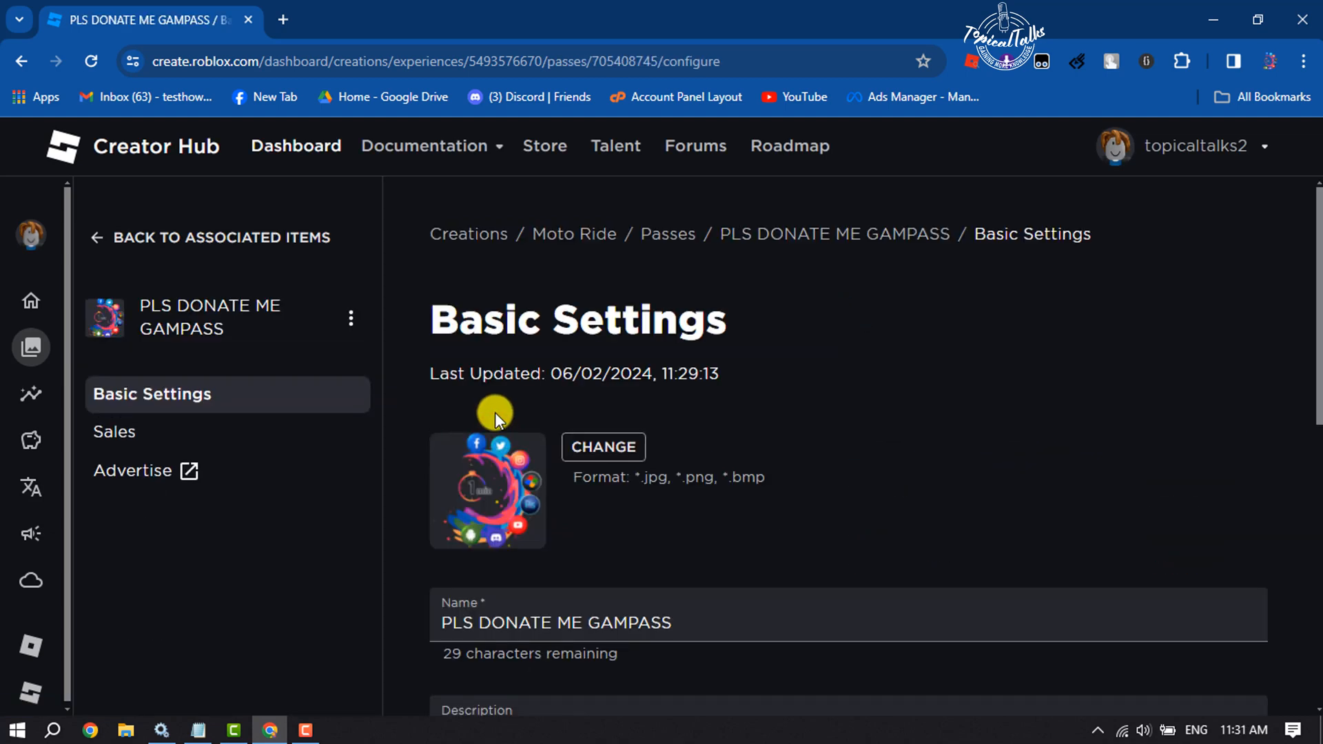
{"action": "mouse_move", "coordinate": [178, 432]}
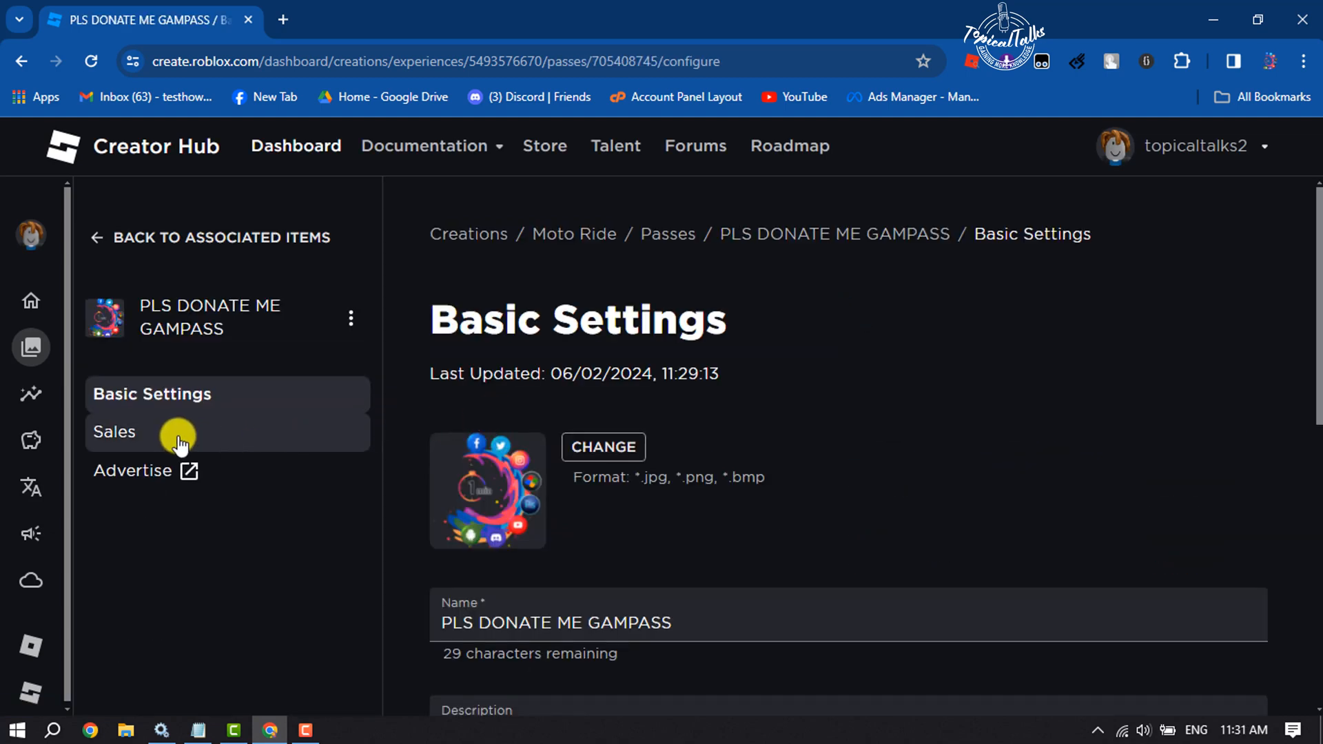
{"action": "left_click", "coordinate": [115, 432]}
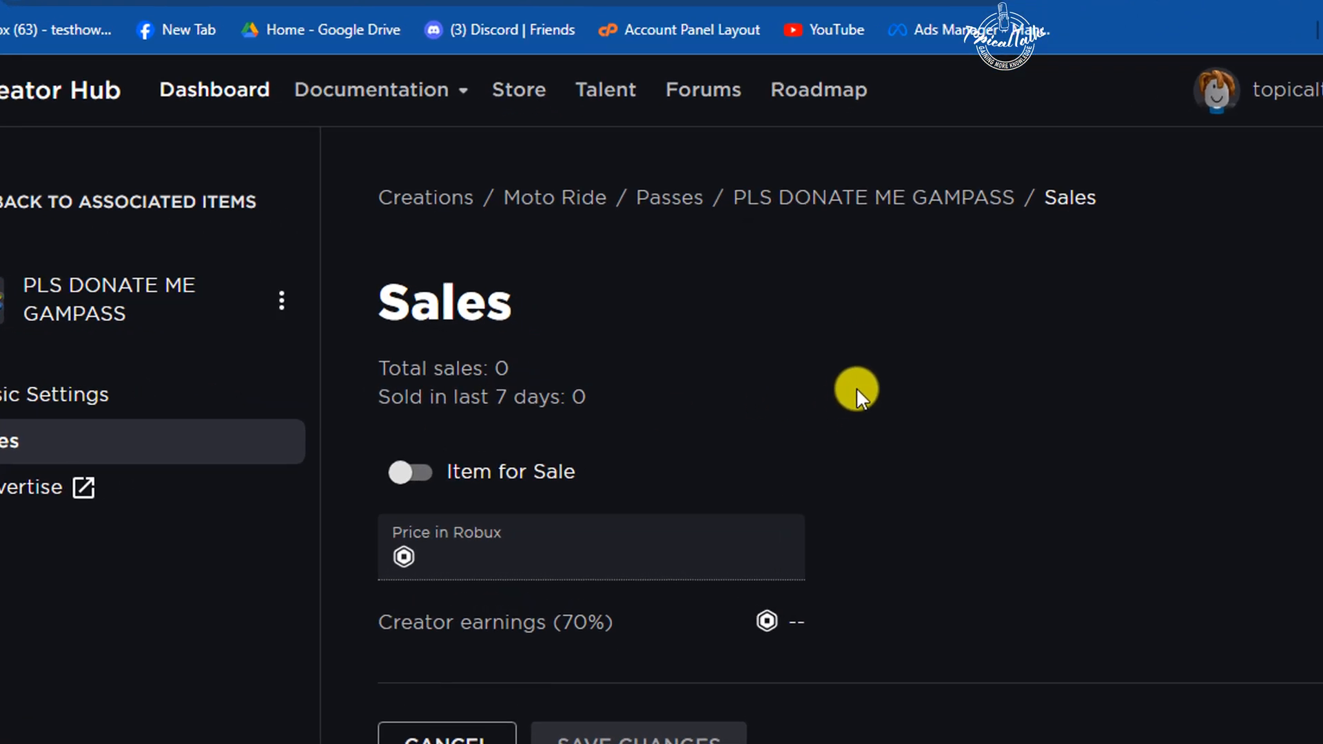
Step: Turn Item for Sale on with a price of 10 Robux and save the changes
{"action": "left_click", "coordinate": [410, 472]}
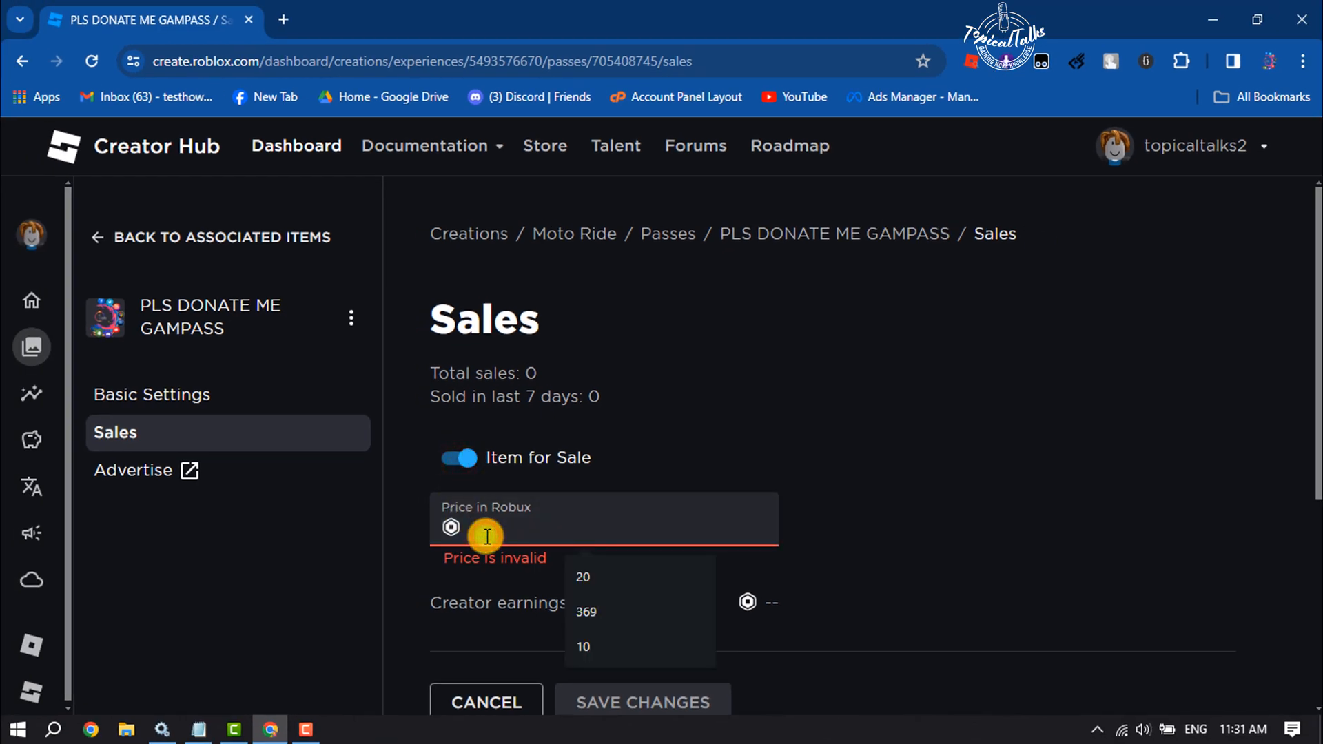
{"action": "left_click", "coordinate": [583, 646]}
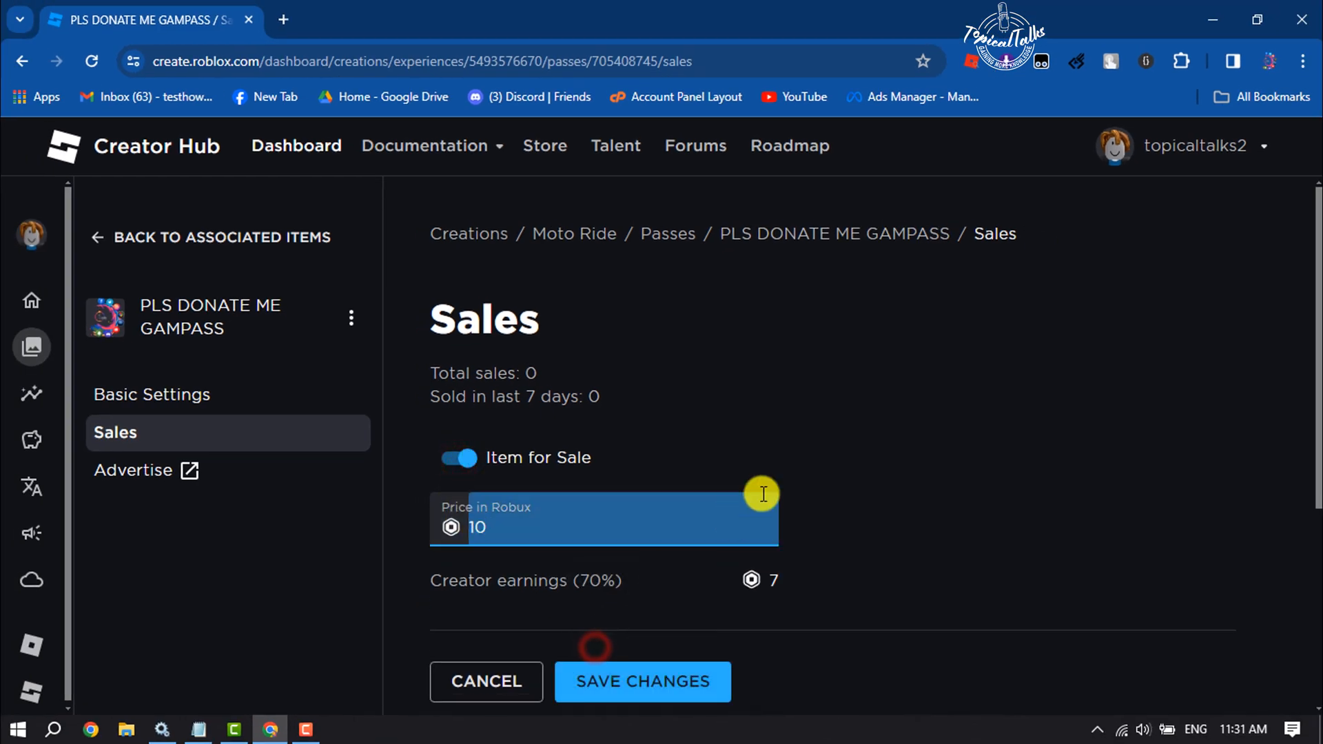
{"action": "scroll", "scroll_direction": "down", "scroll_amount": 3}
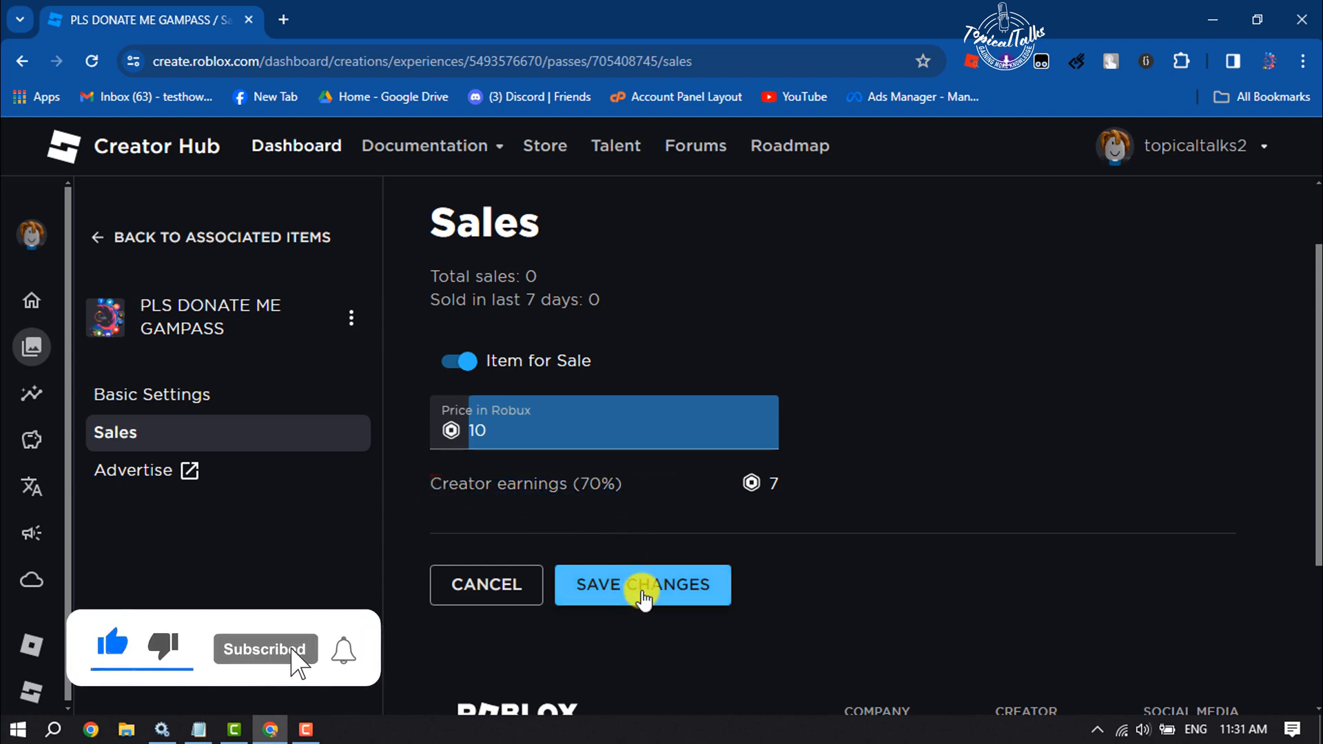
{"action": "left_click", "coordinate": [642, 584]}
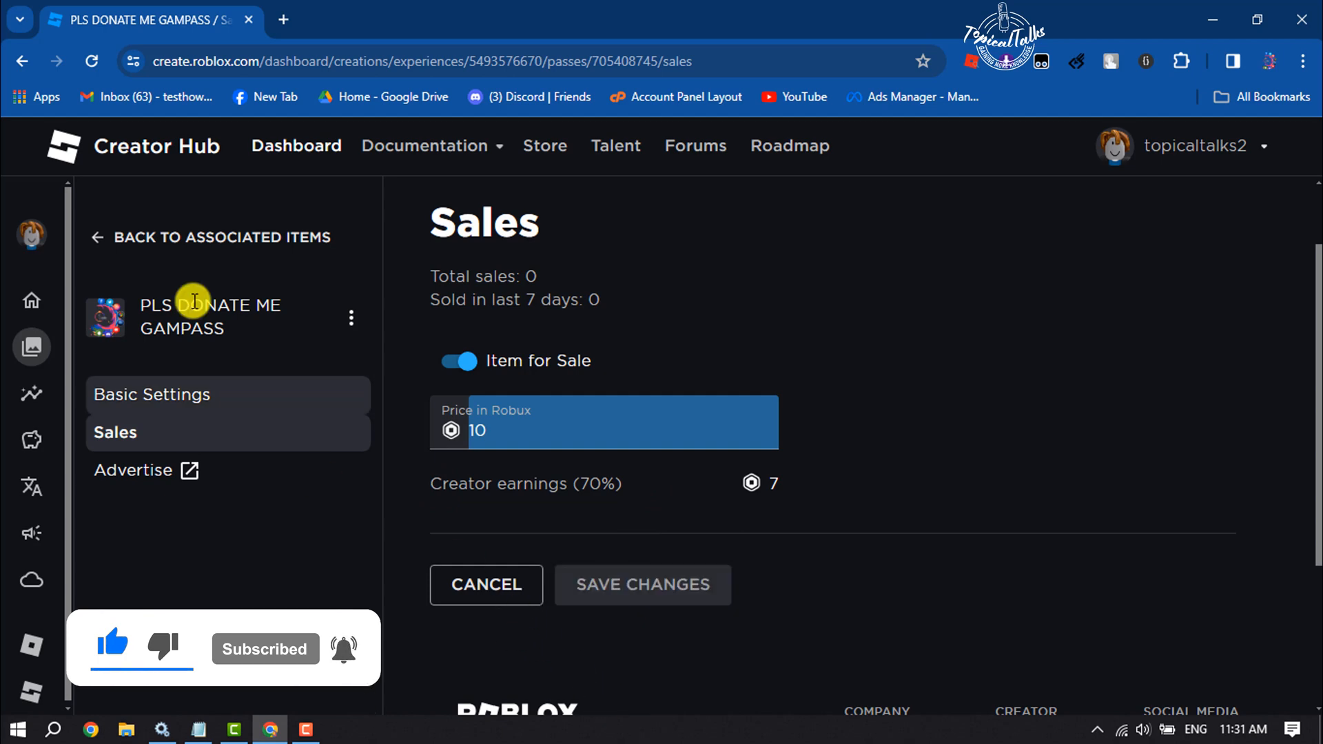
Step: From the passes list, open the new pass's public Roblox page in a new tab
{"action": "left_click", "coordinate": [221, 237]}
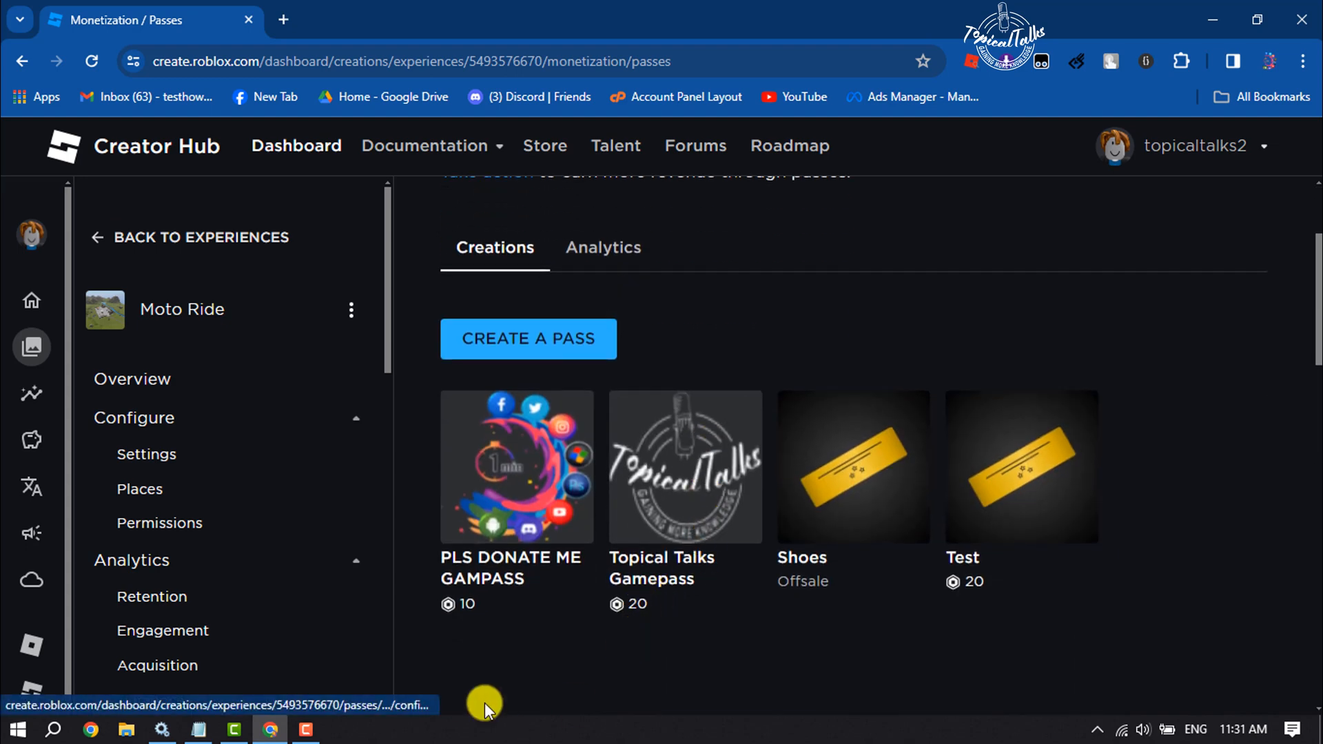
{"action": "right_click", "coordinate": [574, 410]}
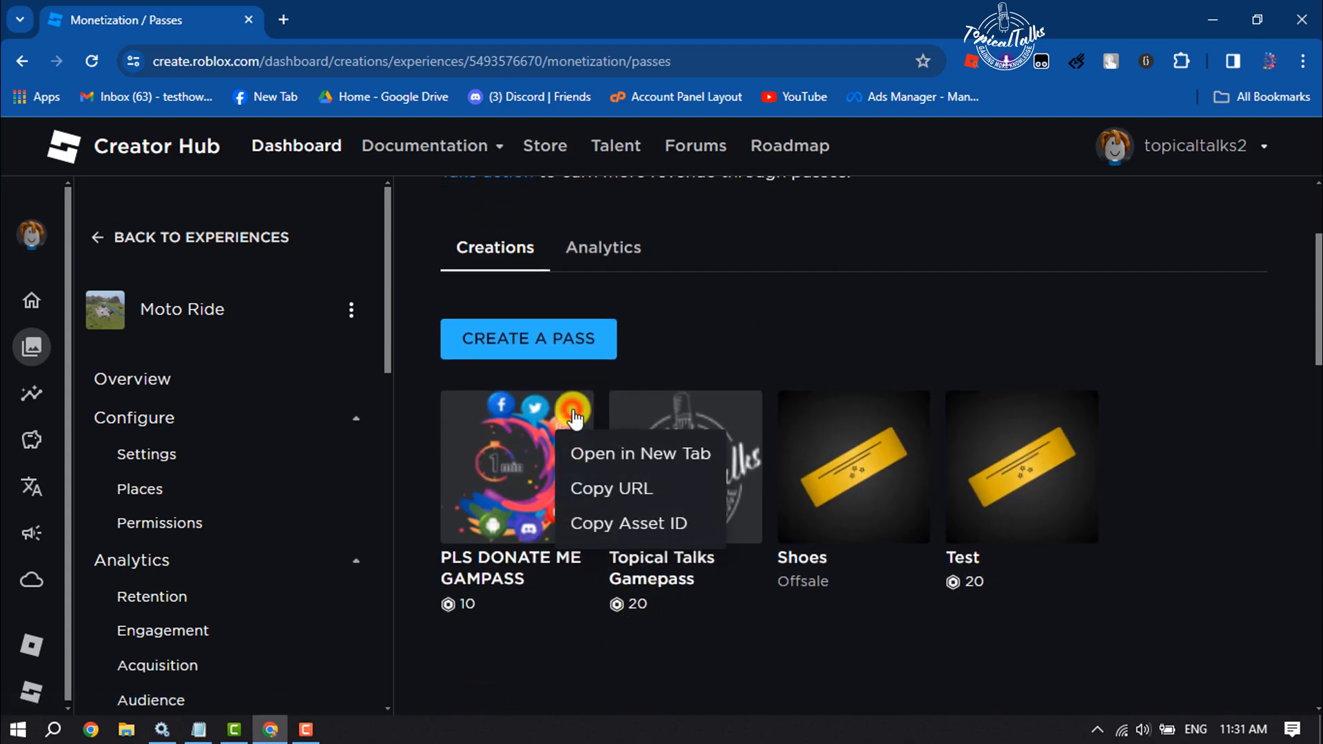
{"action": "left_click", "coordinate": [640, 453]}
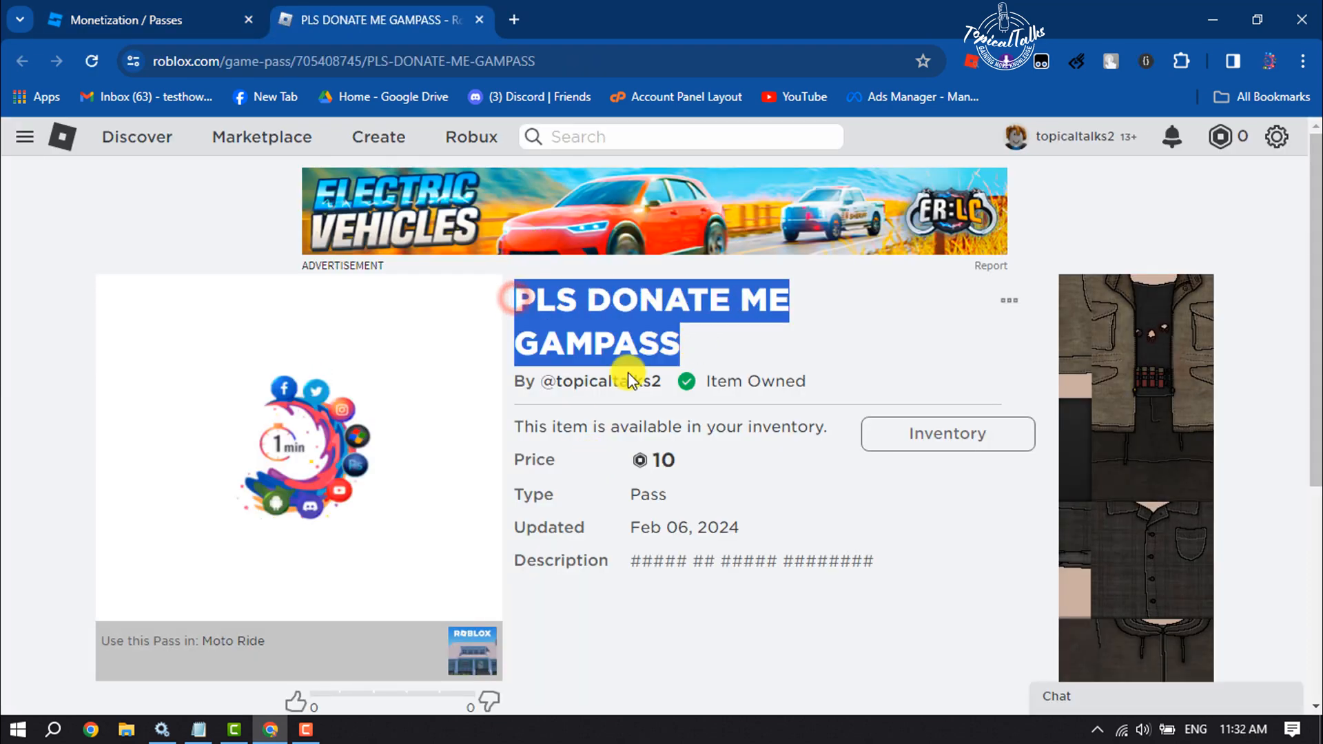
{"action": "mouse_move", "coordinate": [692, 453]}
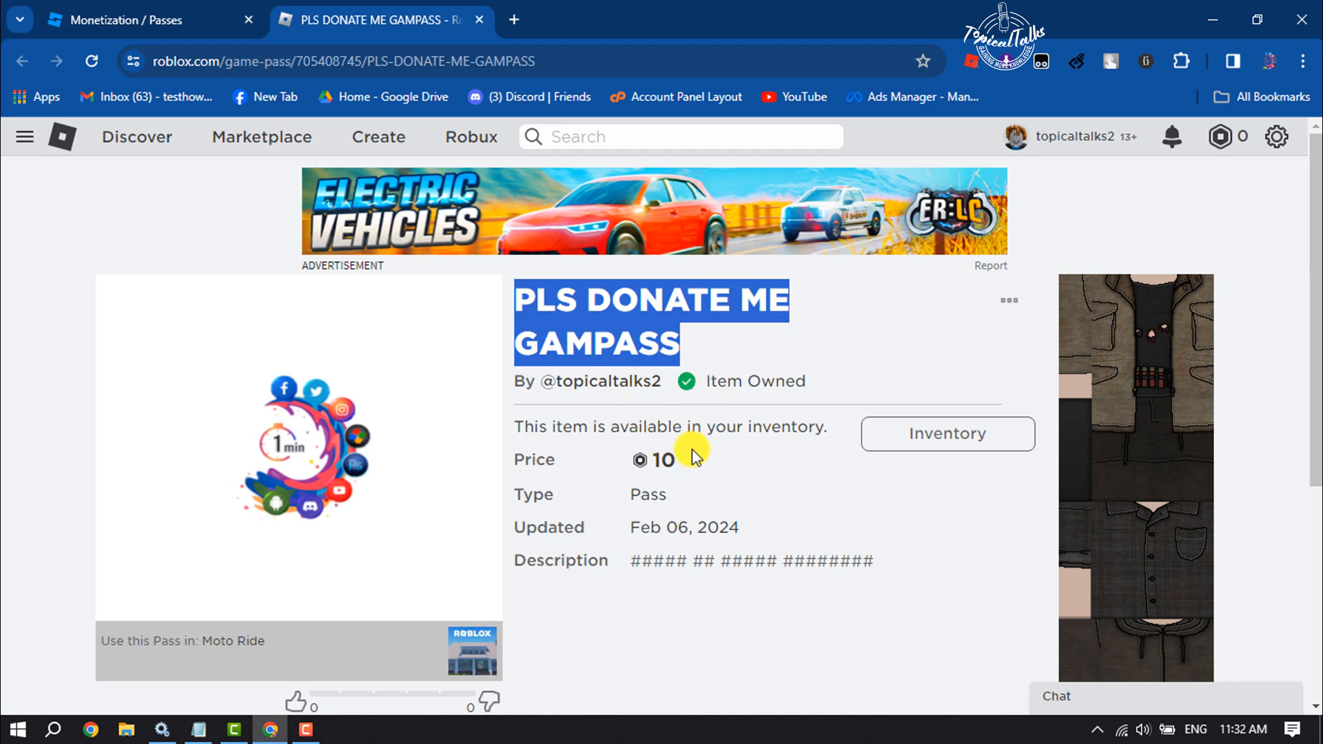